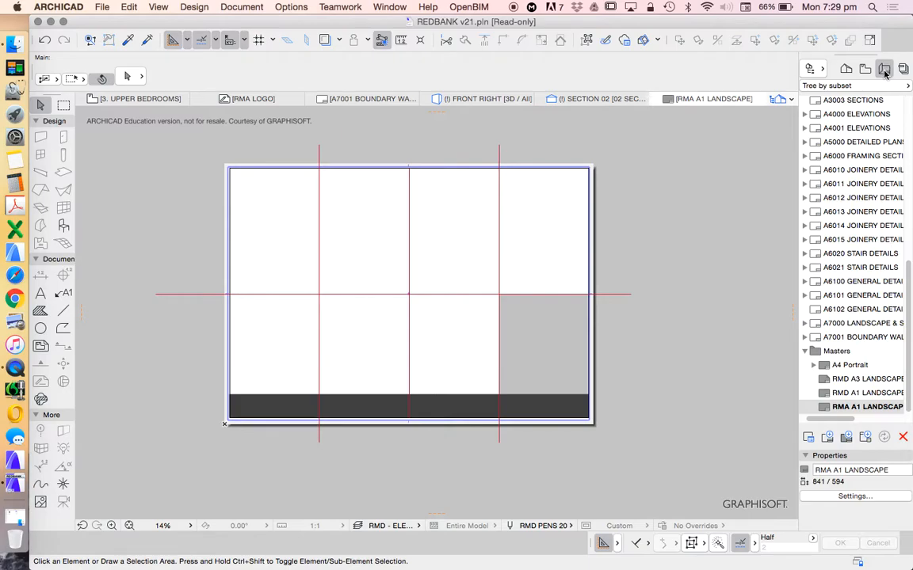
mouse_move(488, 440)
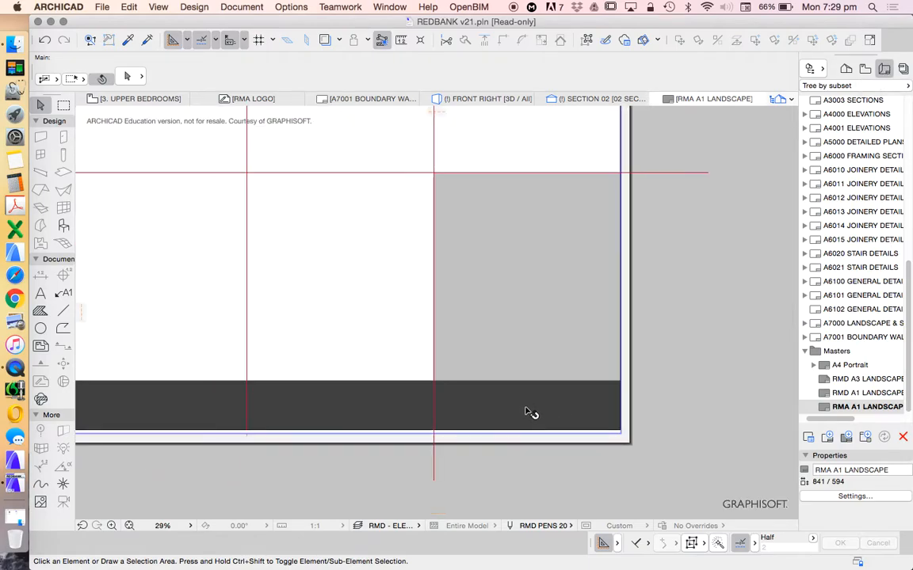
Activate the Fill tool and show its fill pattern list on the RMA A1 LANDSCAPE master.
scroll(down, 3)
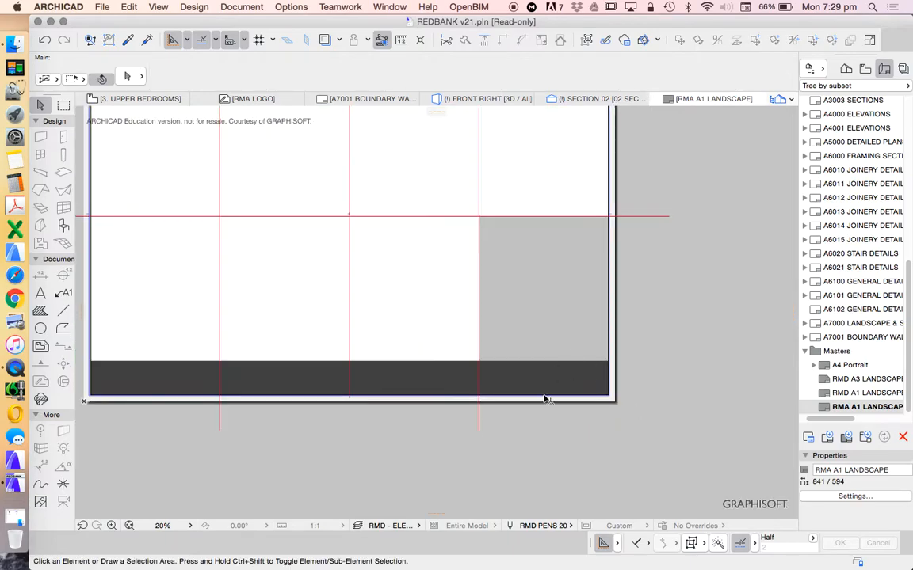
click(40, 309)
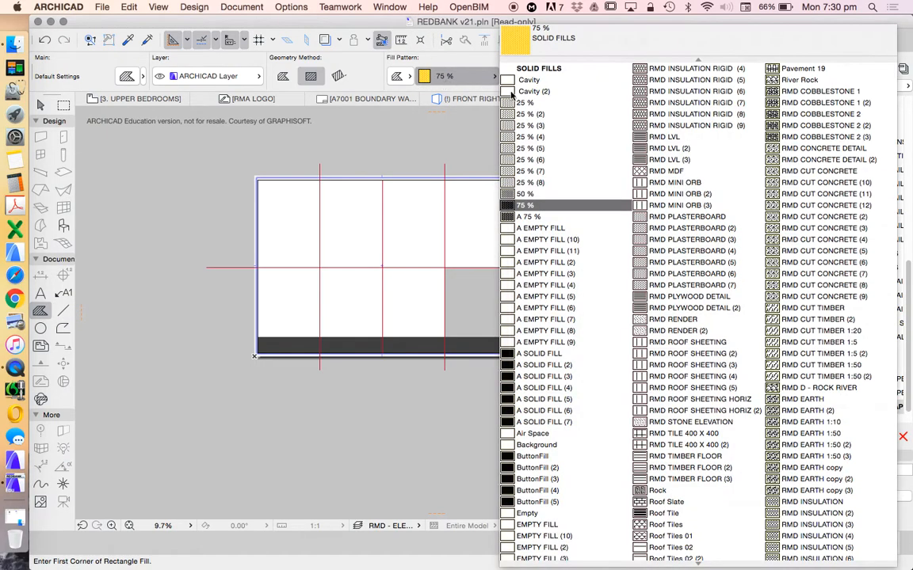
Choose a fill pattern and draw the yellow rectangle fill in the bottom-right title-block cell.
click(526, 113)
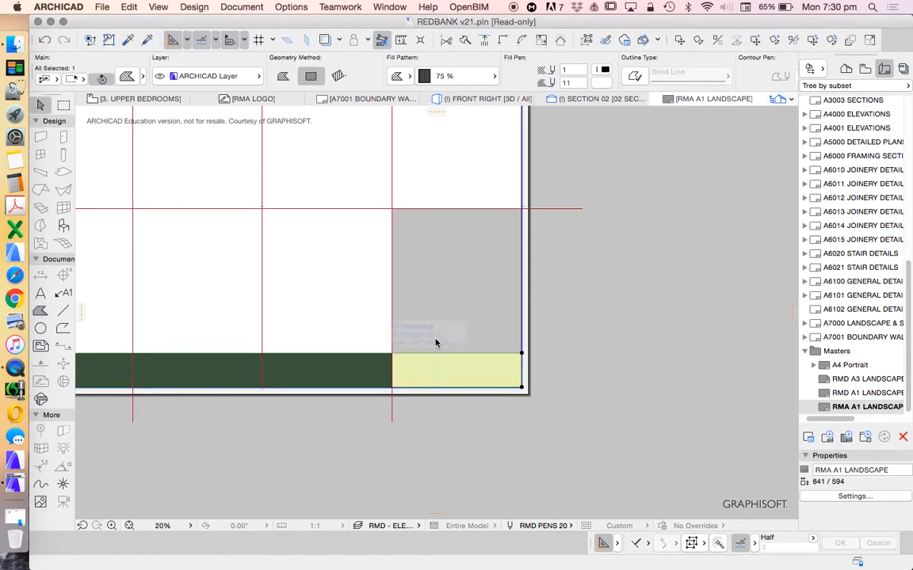
click(601, 83)
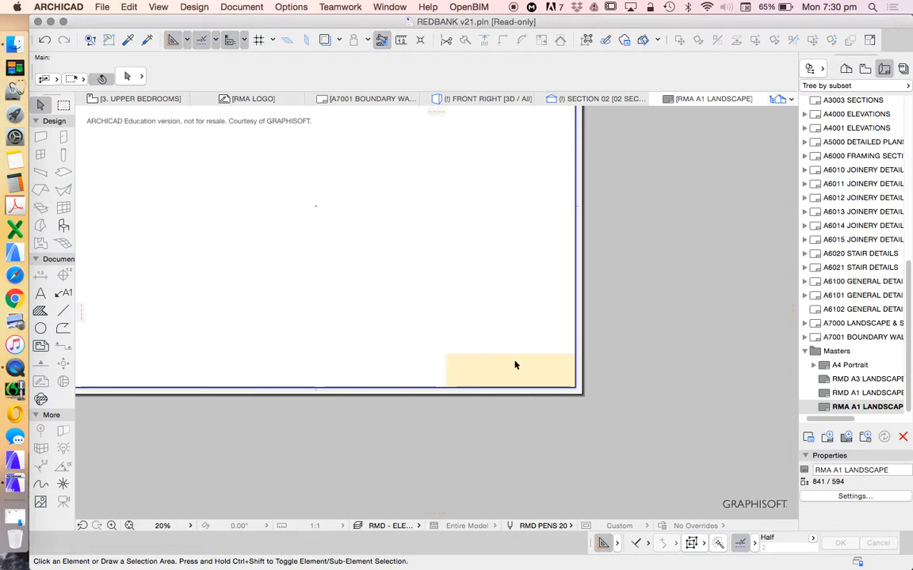
scroll(up, 3)
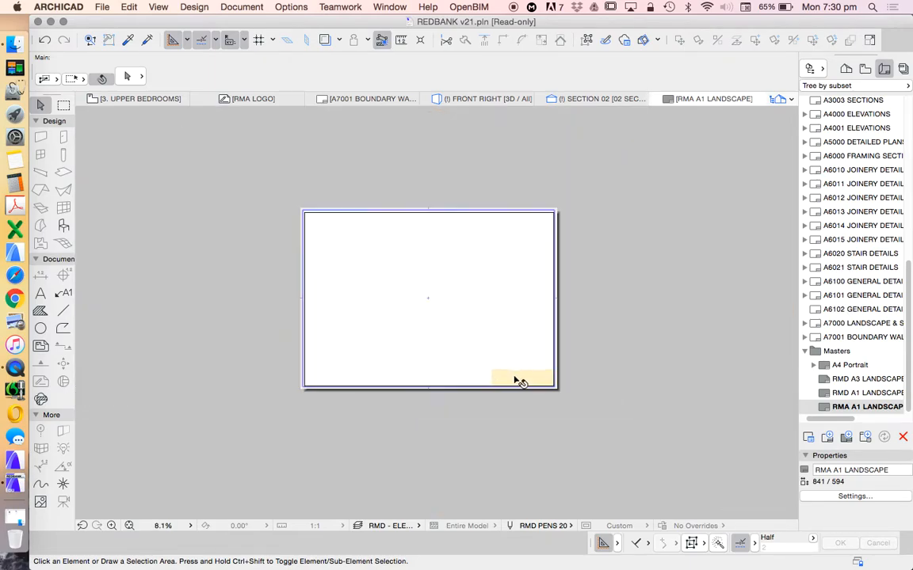
scroll(down, 3)
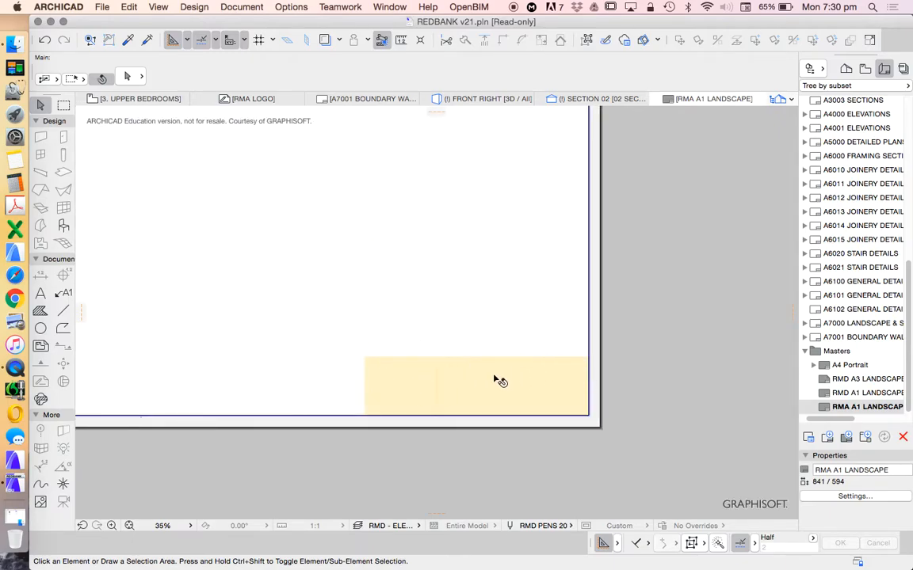
mouse_move(62, 310)
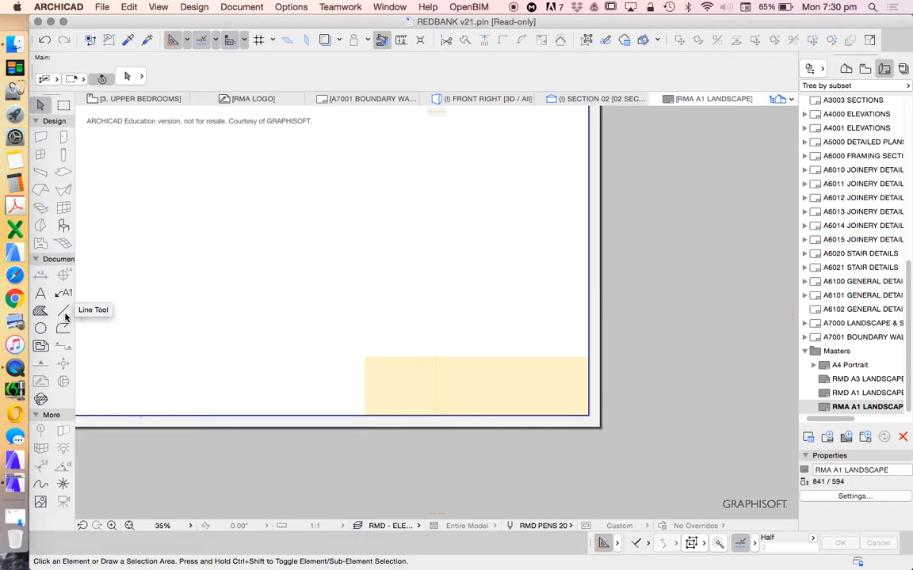
mouse_move(65, 316)
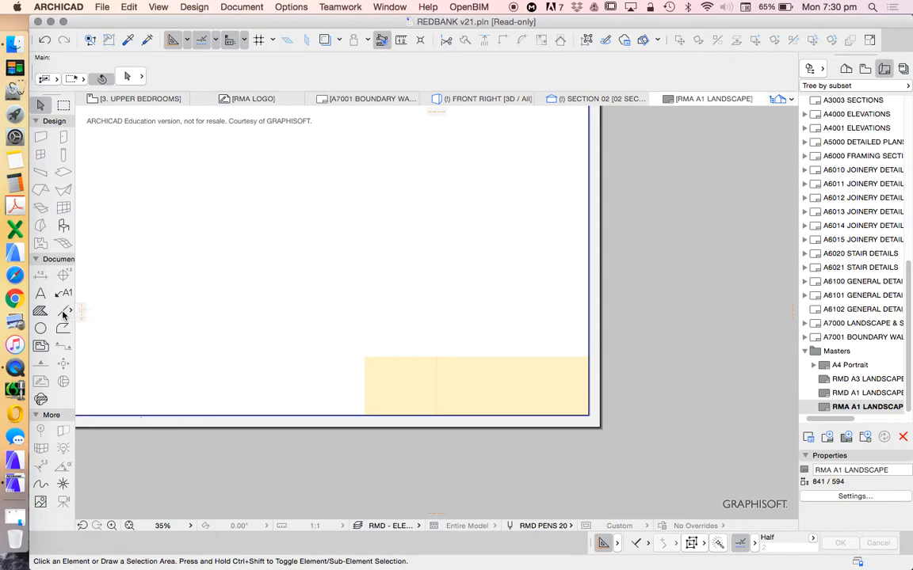
Set the Polyline tool to pen 1 black and start a polyline at the bottom border.
click(63, 310)
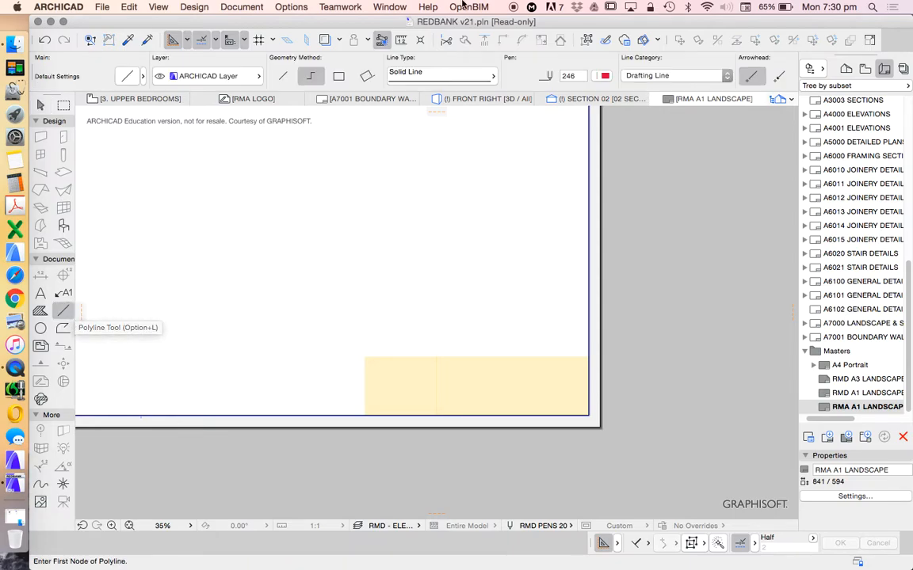
click(602, 76)
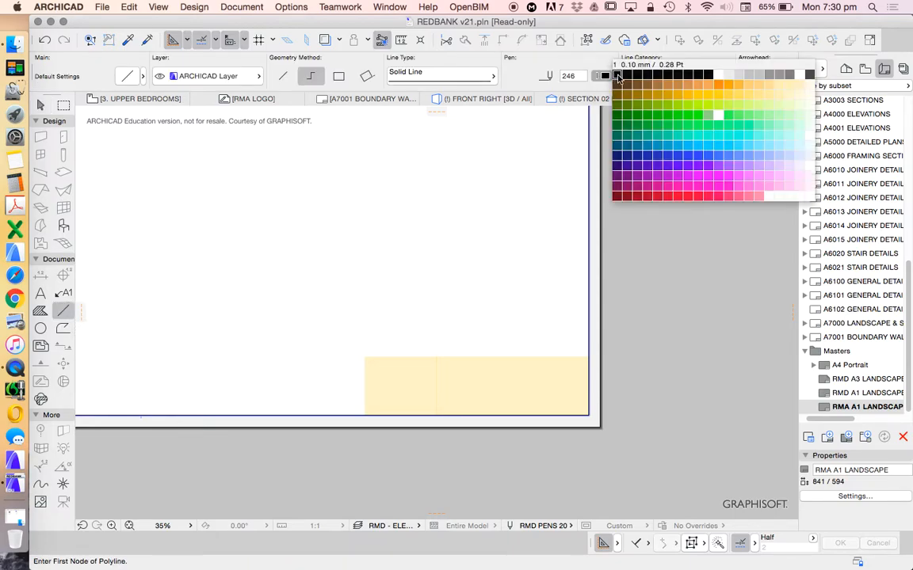
click(617, 75)
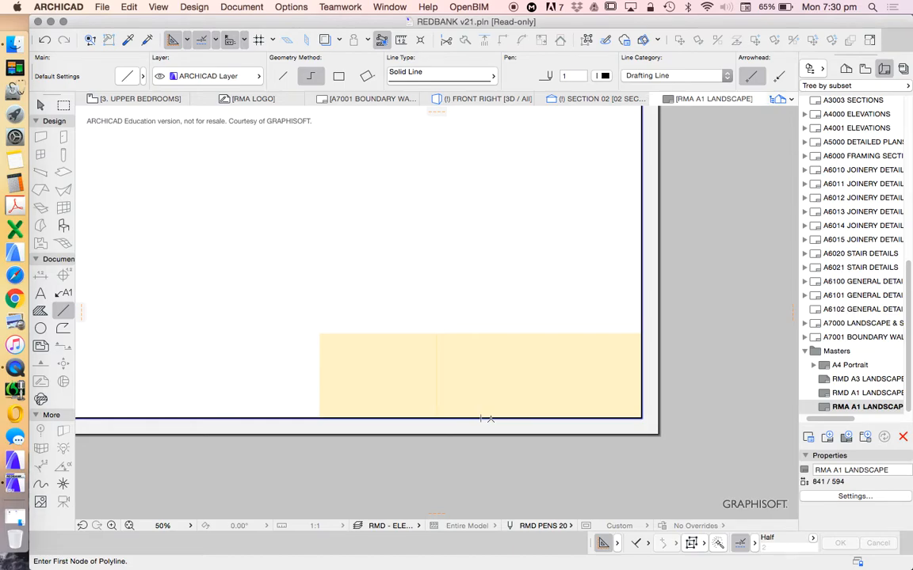
mouse_move(490, 418)
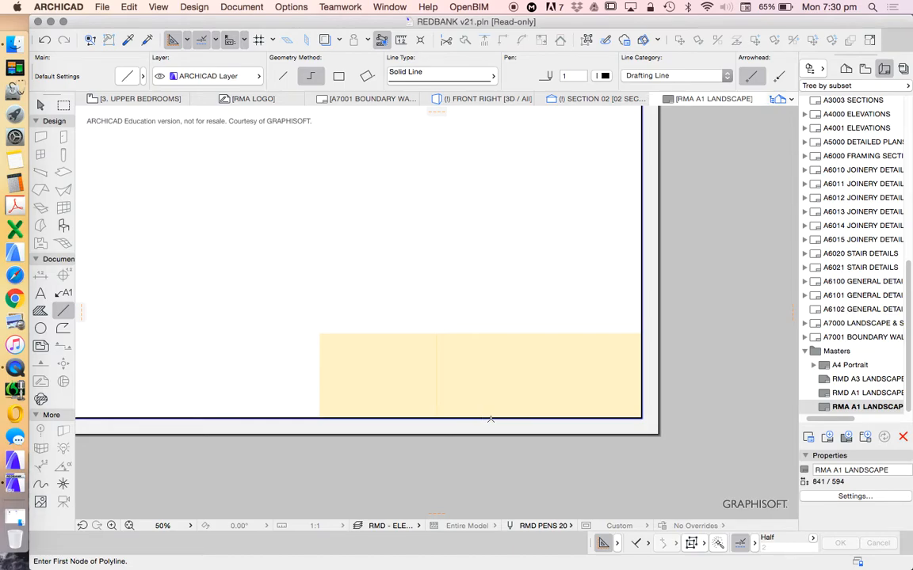
click(484, 417)
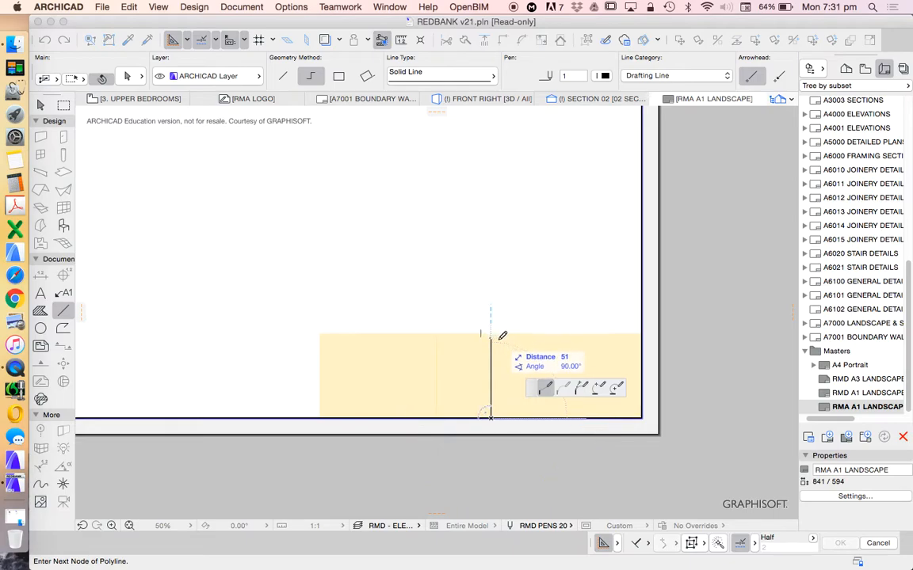
mouse_move(497, 332)
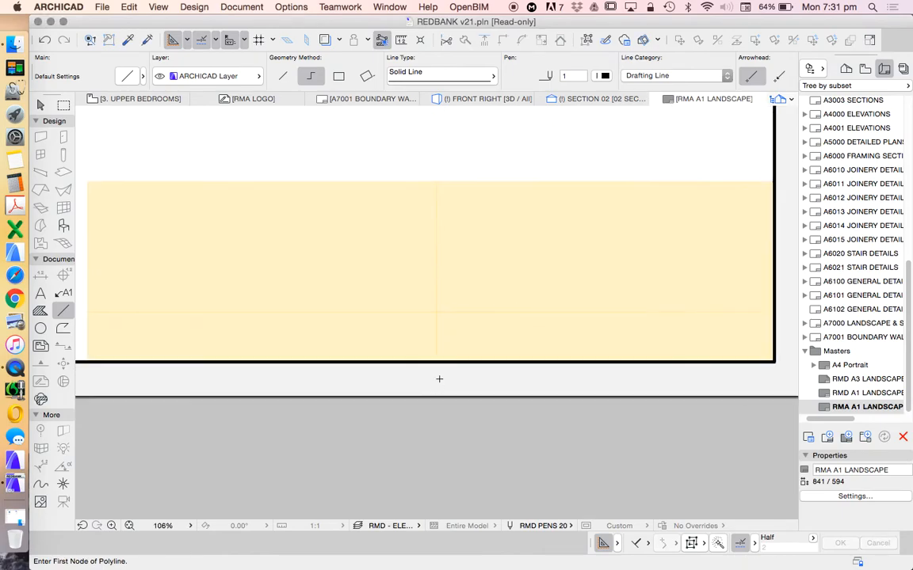
mouse_move(400, 360)
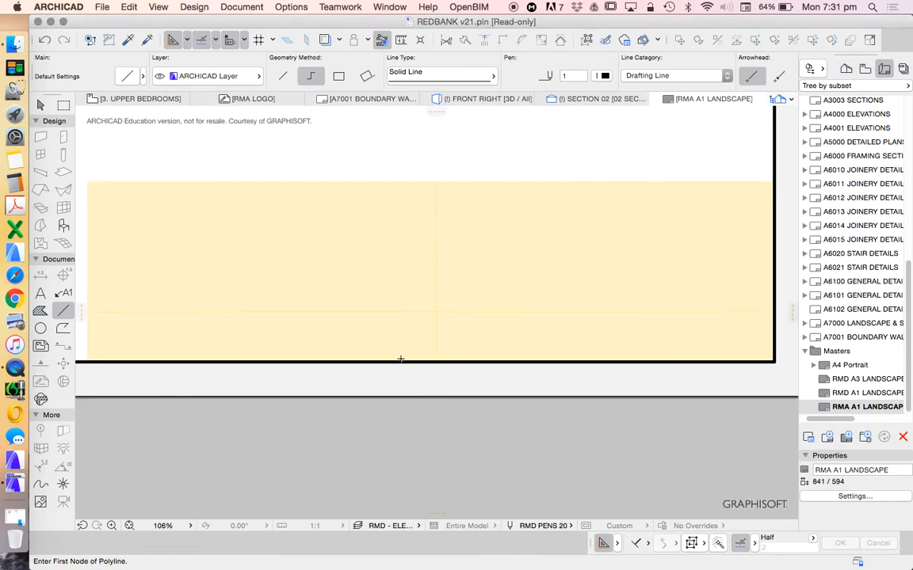
mouse_move(405, 310)
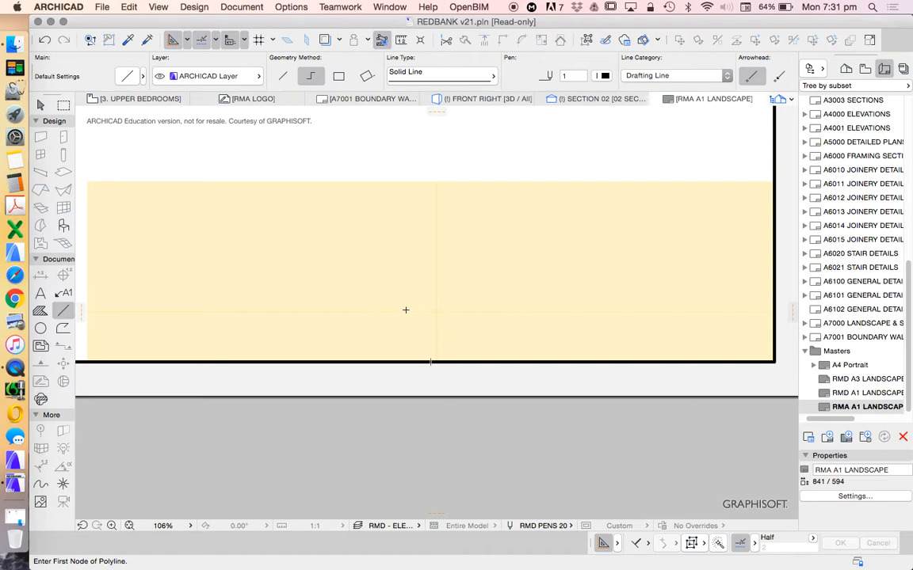
mouse_move(402, 359)
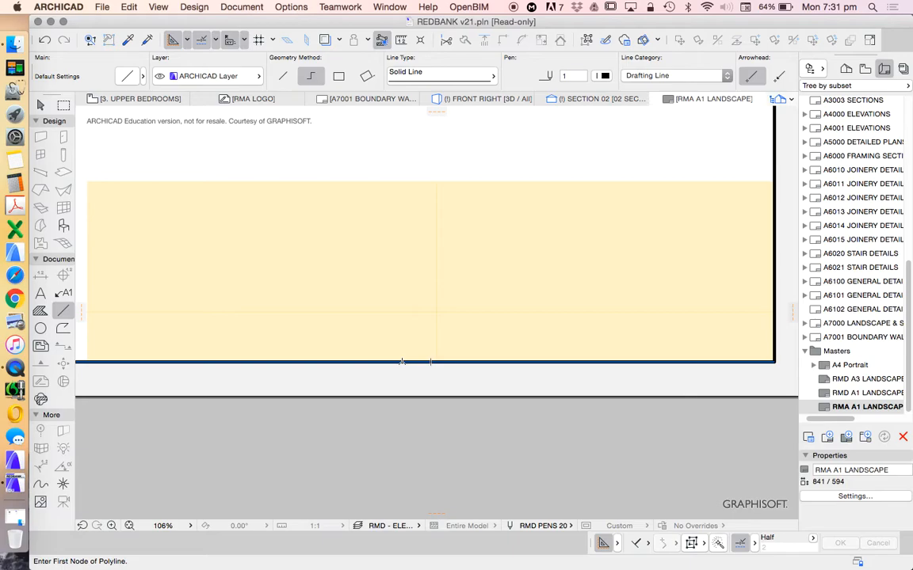
Begin the vertical divider line at the yellow fill's bottom edge.
click(401, 363)
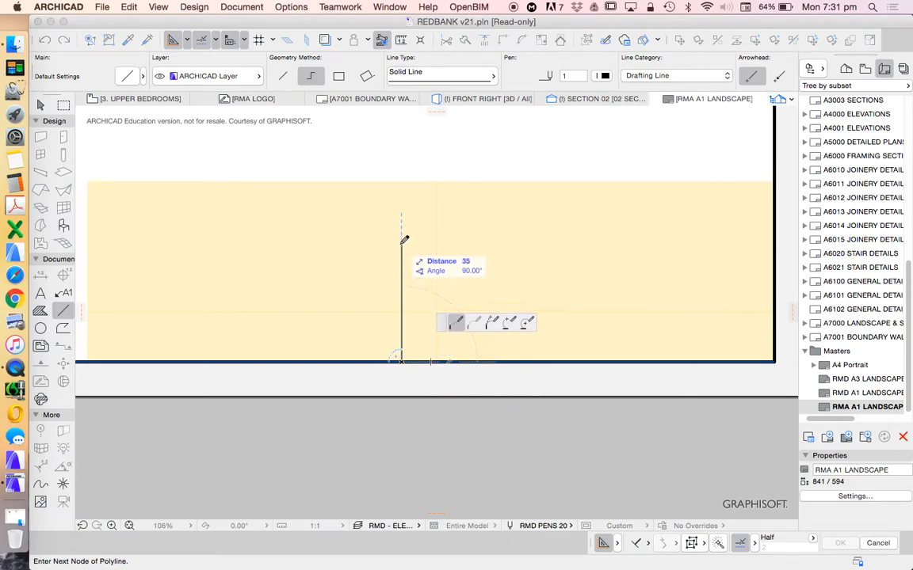
mouse_move(416, 238)
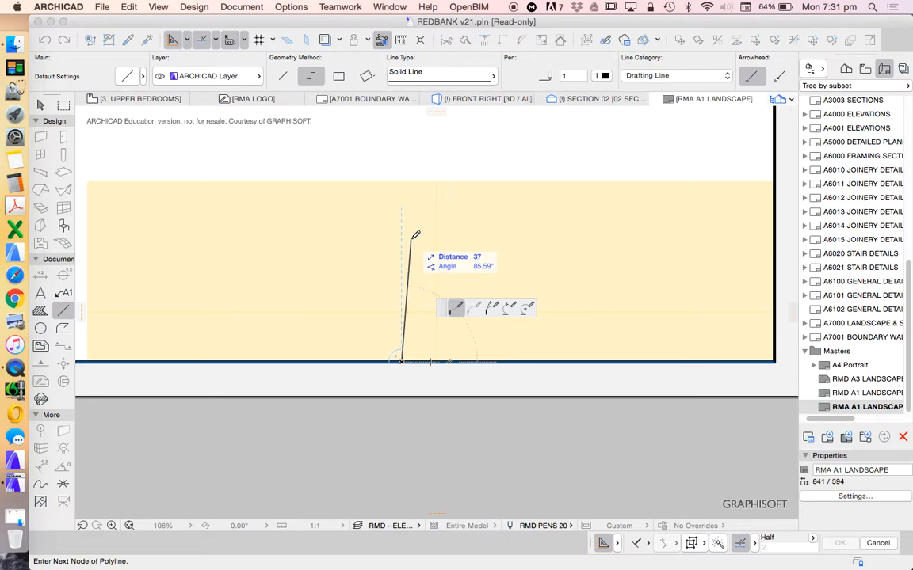
mouse_move(419, 214)
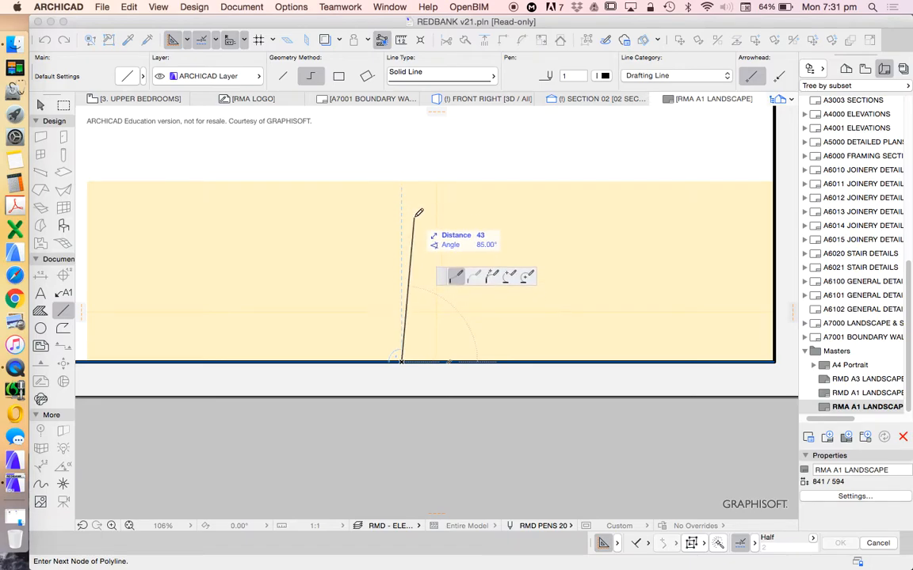
mouse_move(401, 198)
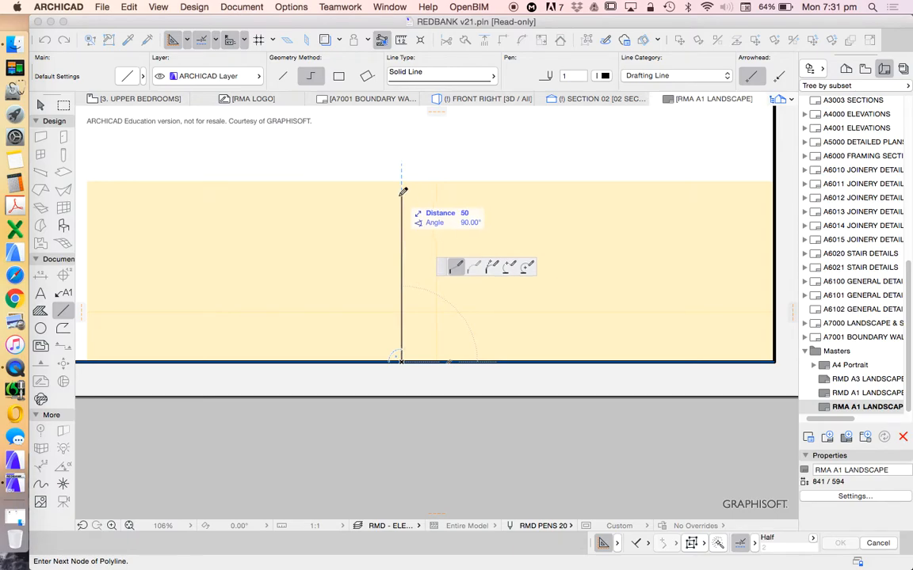
mouse_move(414, 197)
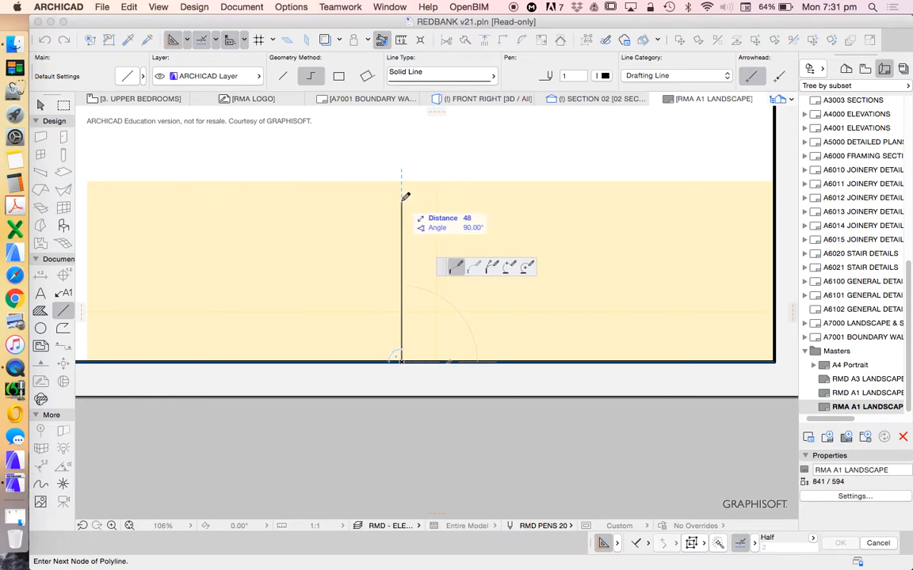
mouse_move(410, 197)
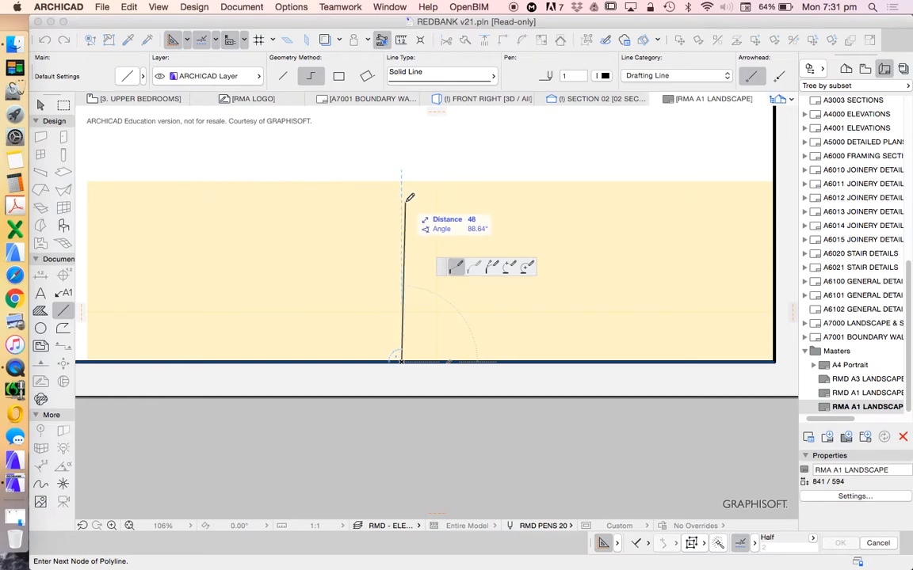
mouse_move(417, 209)
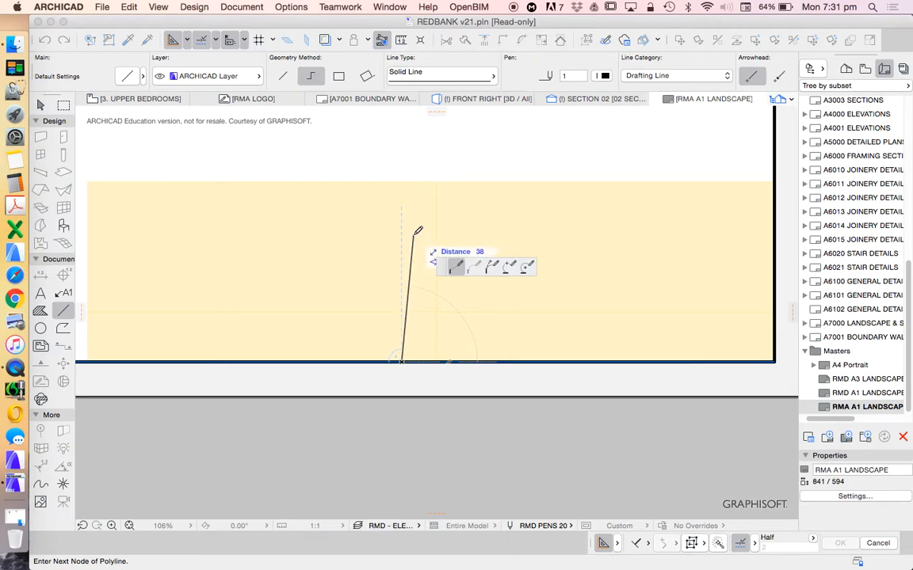
mouse_move(412, 200)
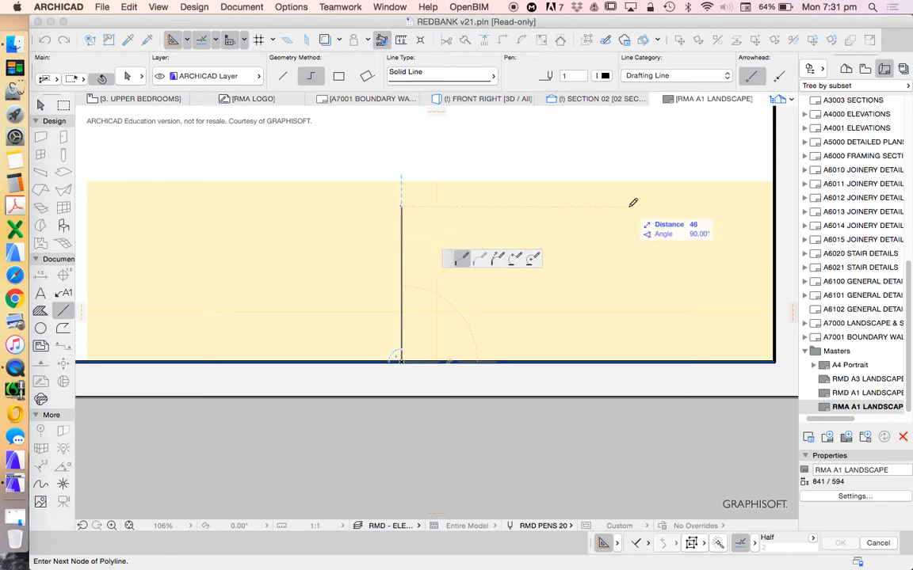
mouse_move(306, 204)
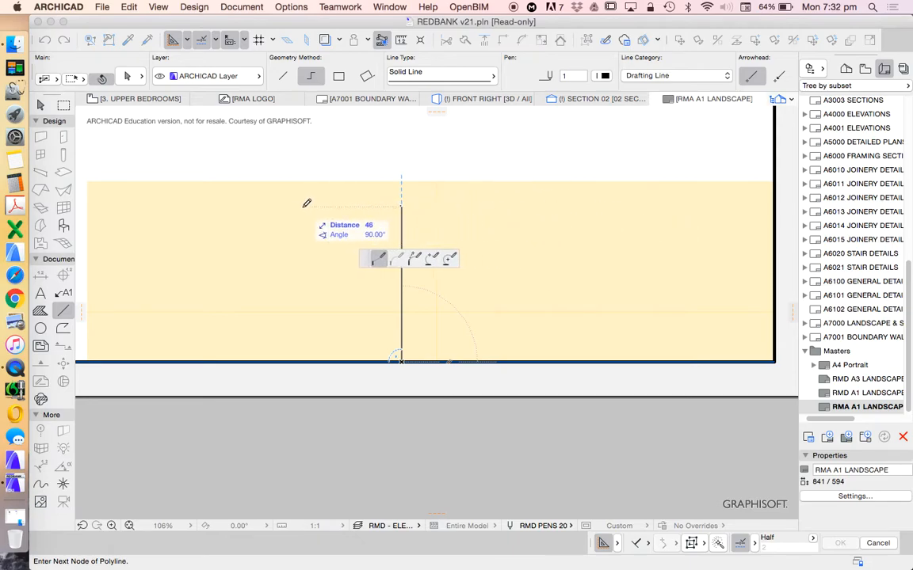
mouse_move(427, 170)
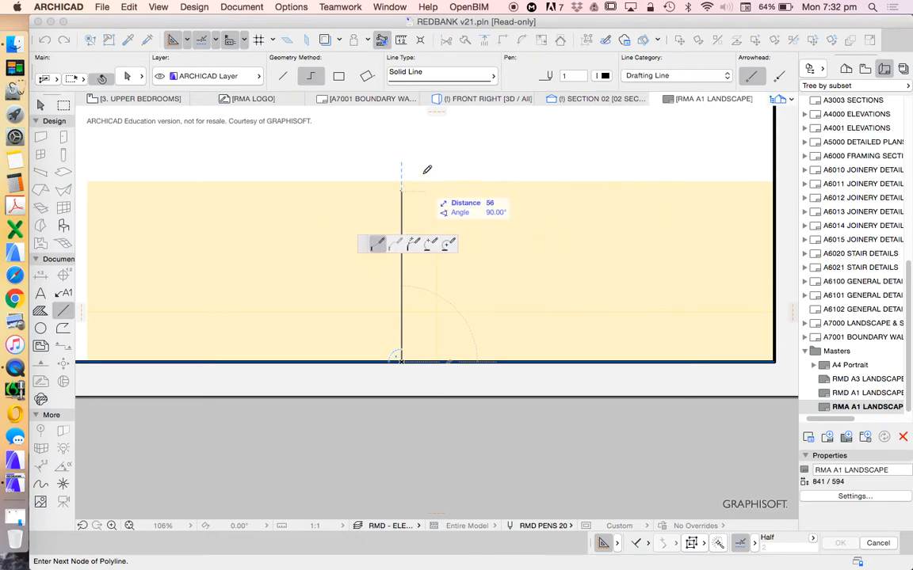
mouse_move(428, 186)
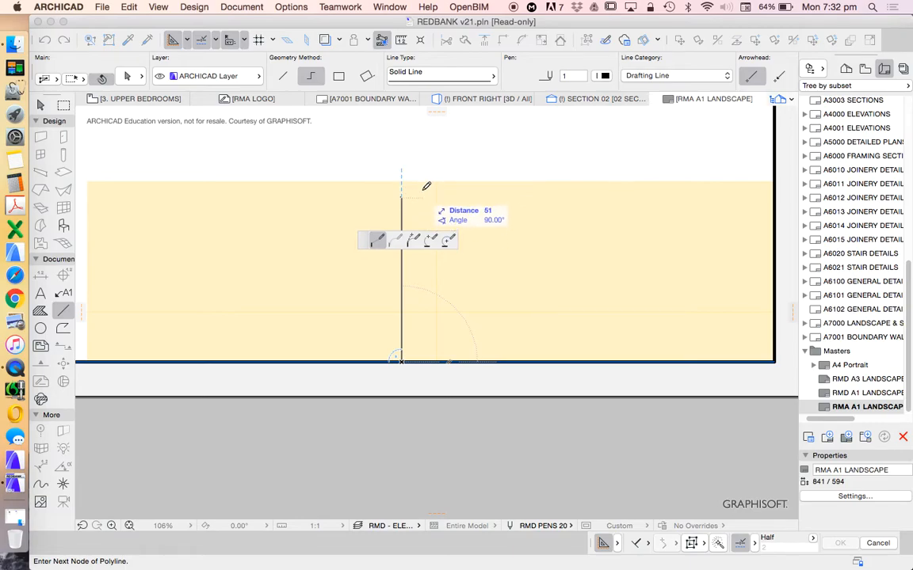
mouse_move(444, 192)
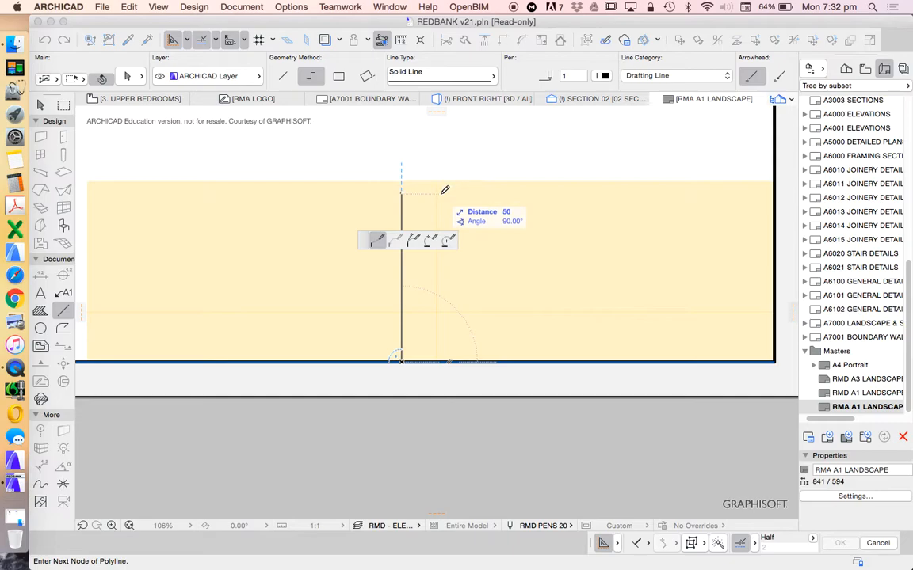
mouse_move(444, 188)
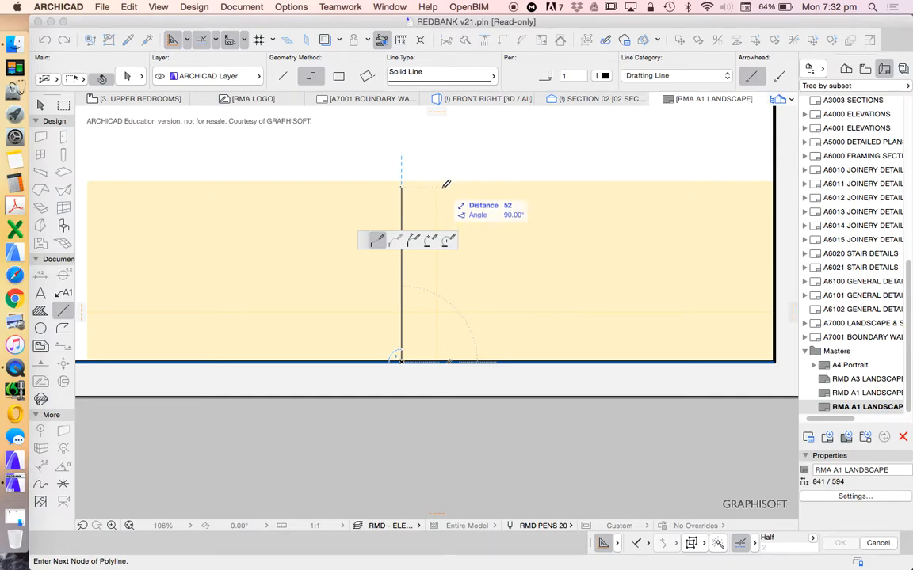
mouse_move(449, 176)
text(5)
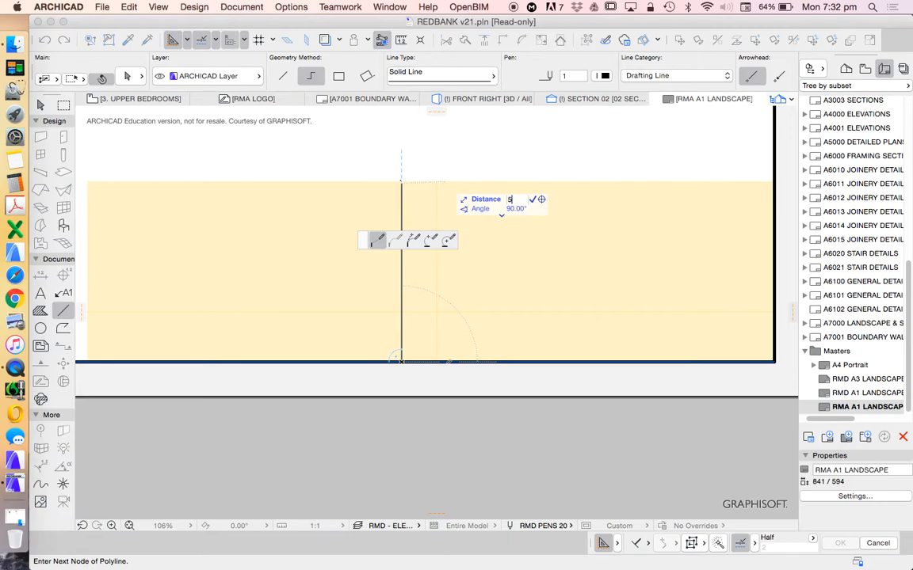
Switch to the Single geometry method and complete the vertical divider with distance 50.
text(0)
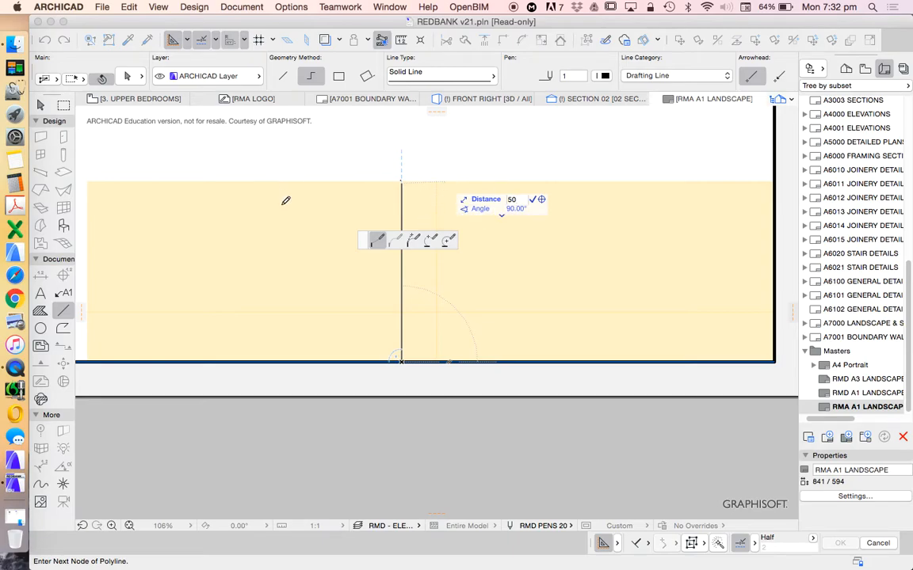
mouse_move(376, 221)
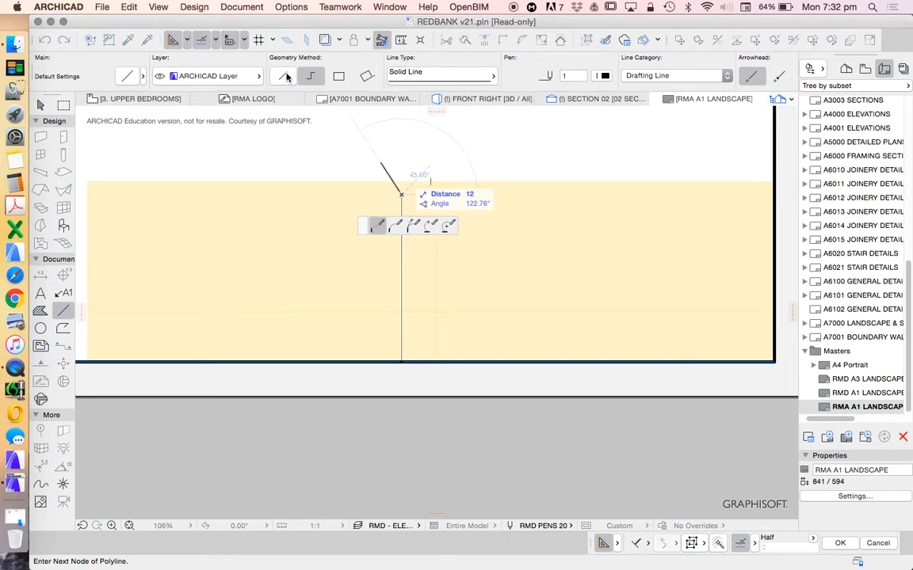
mouse_move(283, 75)
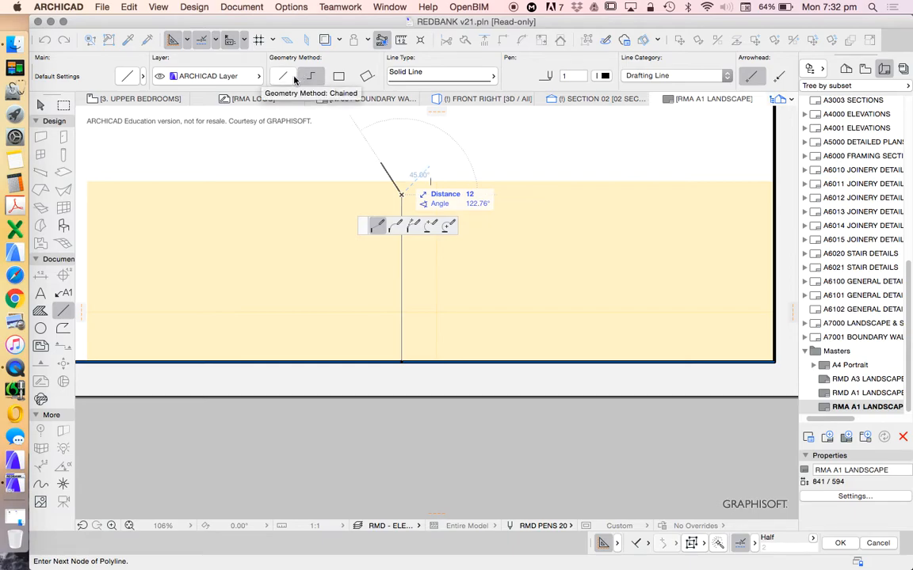
click(283, 76)
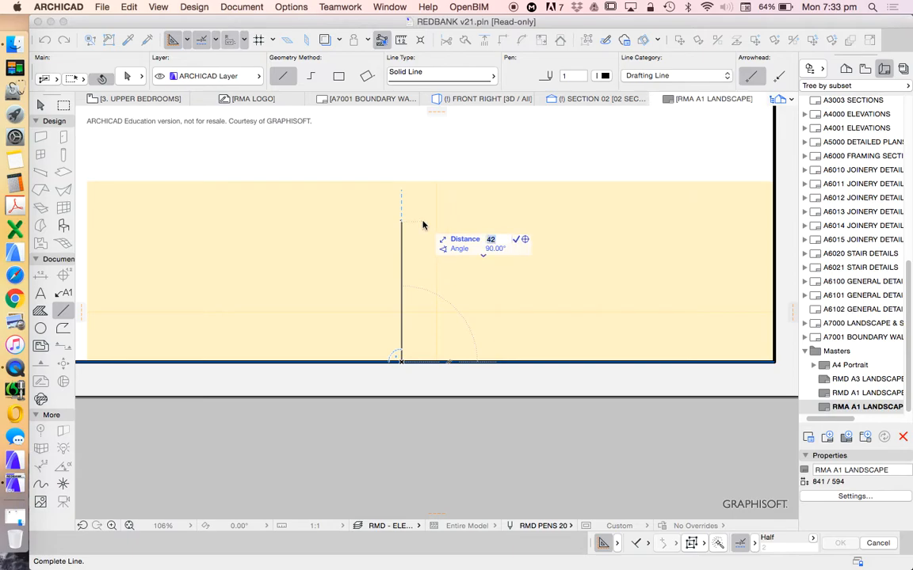
text(50)
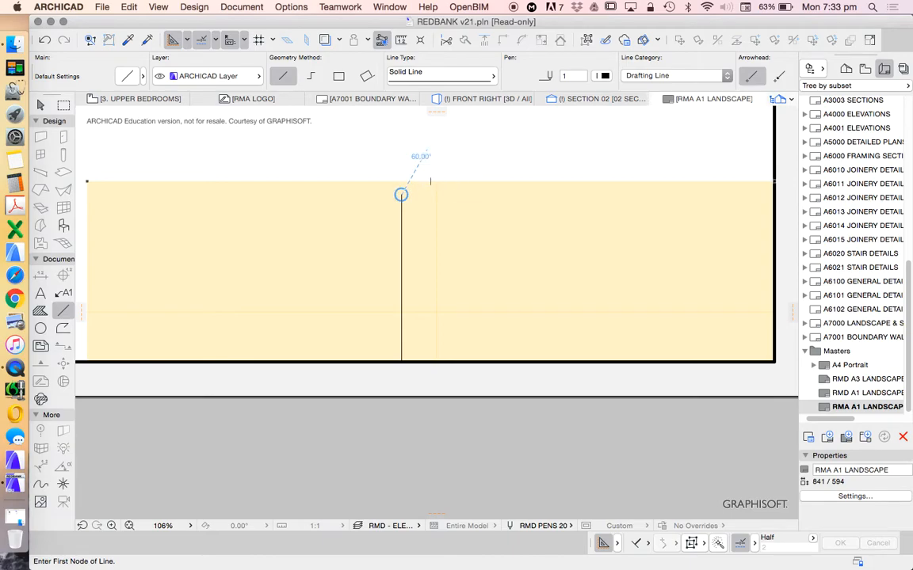
mouse_move(483, 174)
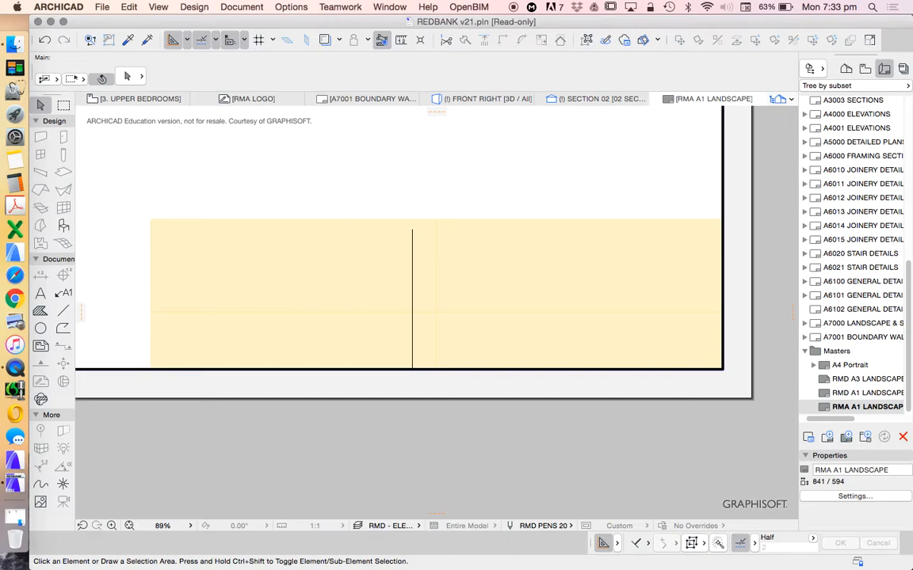
Select the yellow fill and reshape its top edge to meet the divider's top.
click(317, 293)
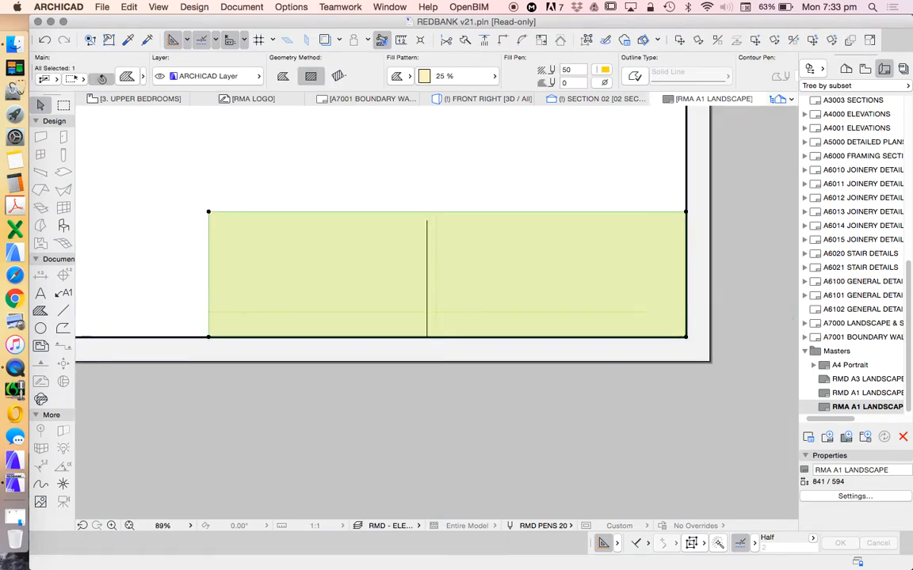
click(208, 211)
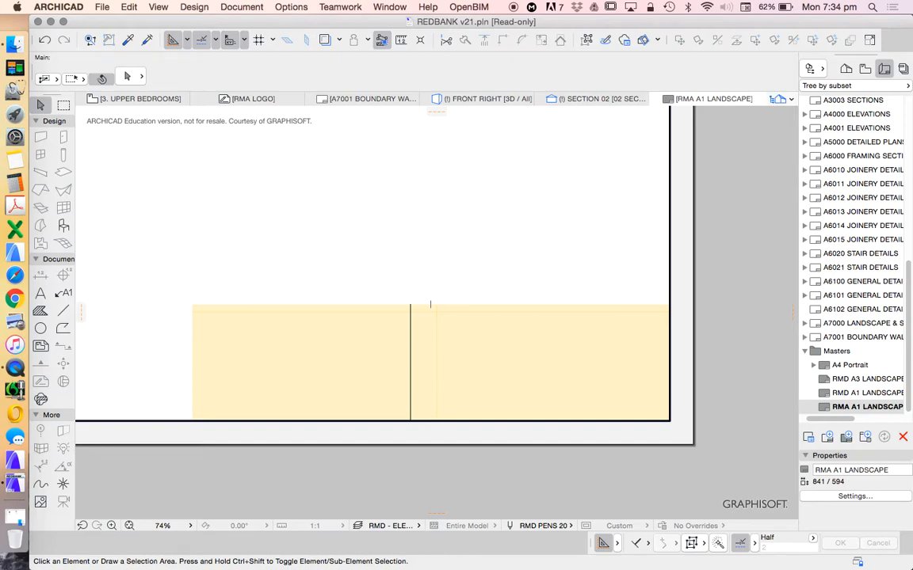
Draw a horizontal line from the fill's right edge across the vertical divider.
click(62, 310)
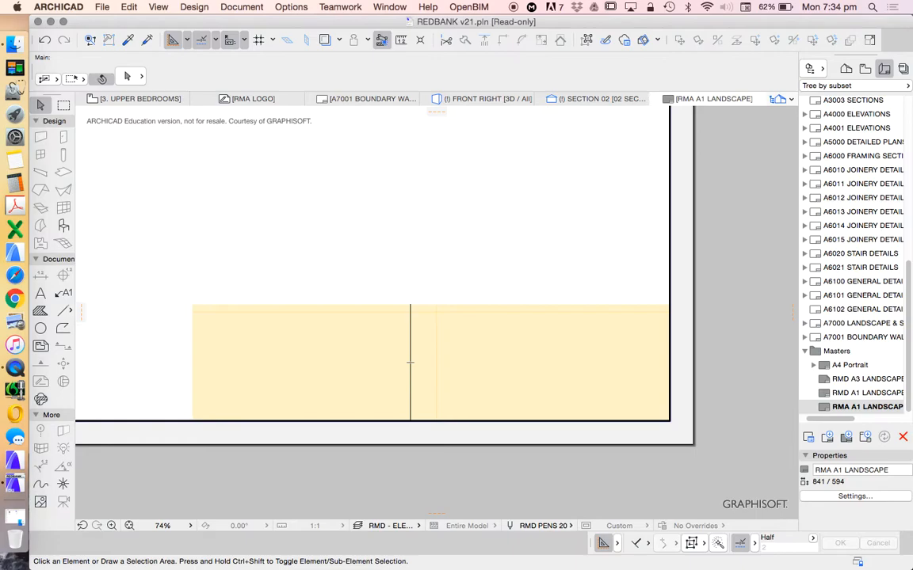
click(41, 310)
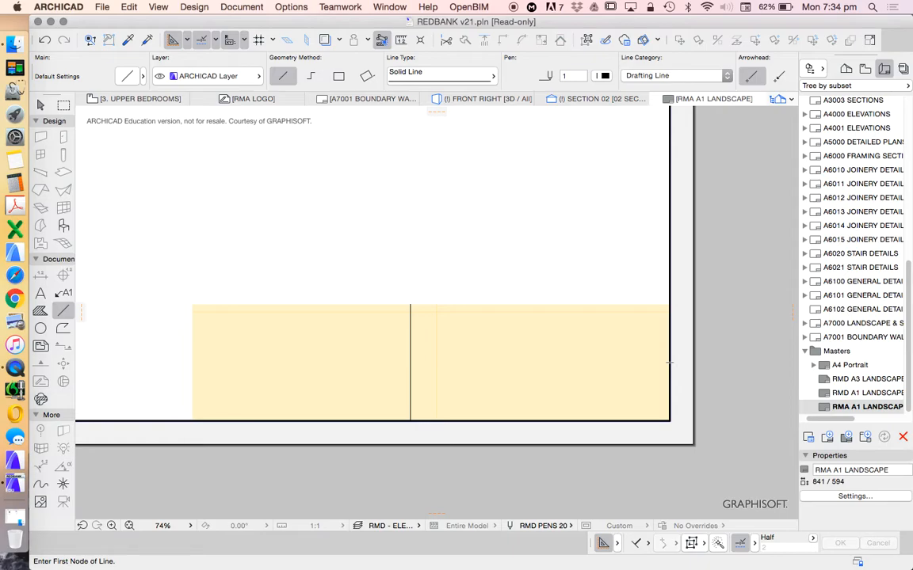
click(669, 341)
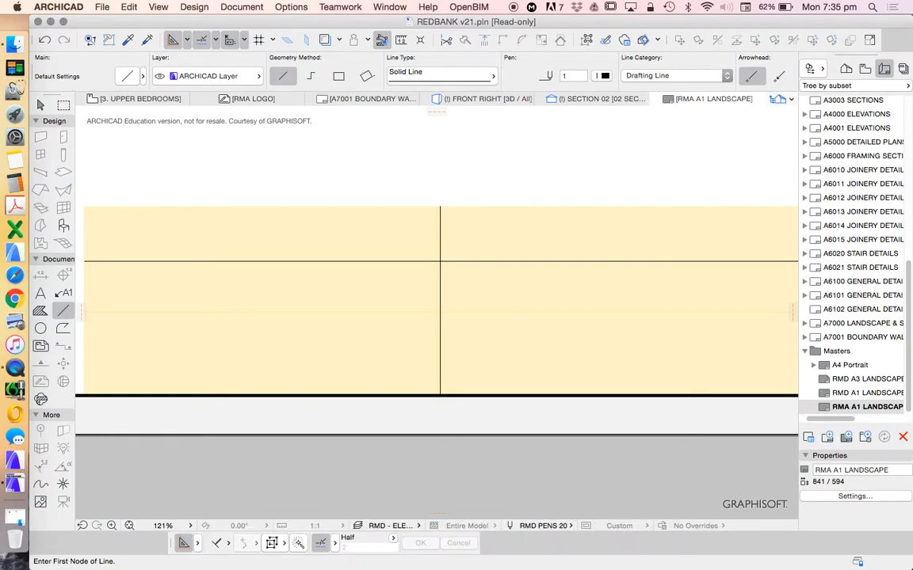
Open the Window menu's palette list to reach the Coordinates palette.
click(389, 7)
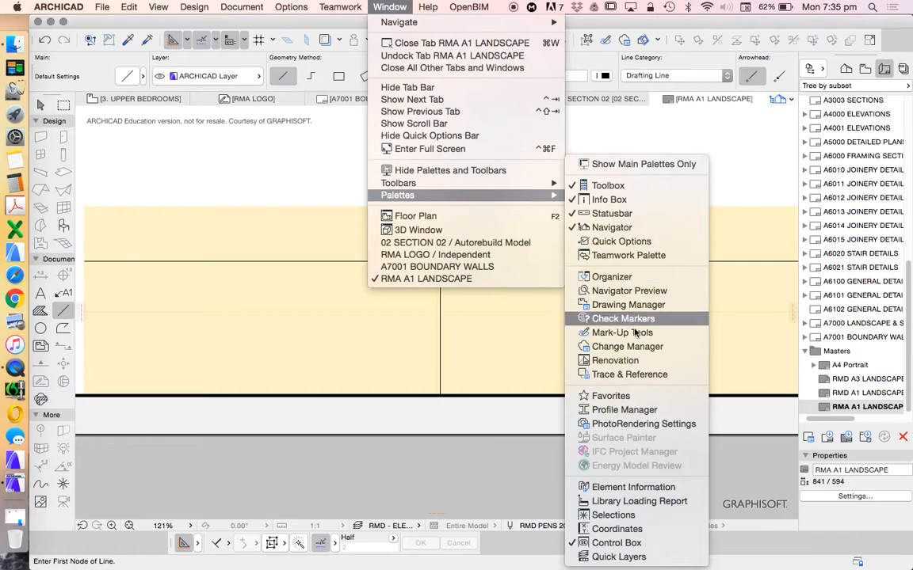
mouse_move(616, 543)
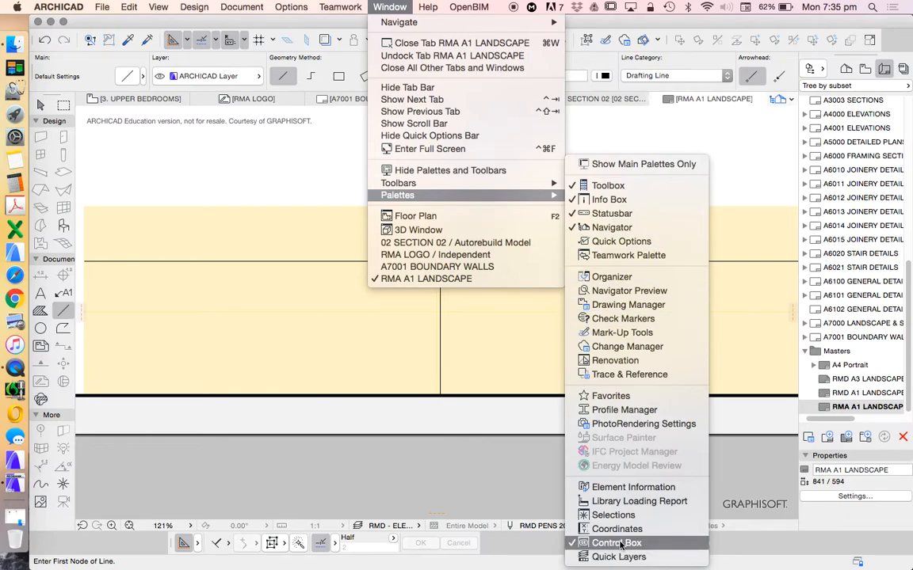
mouse_move(616, 528)
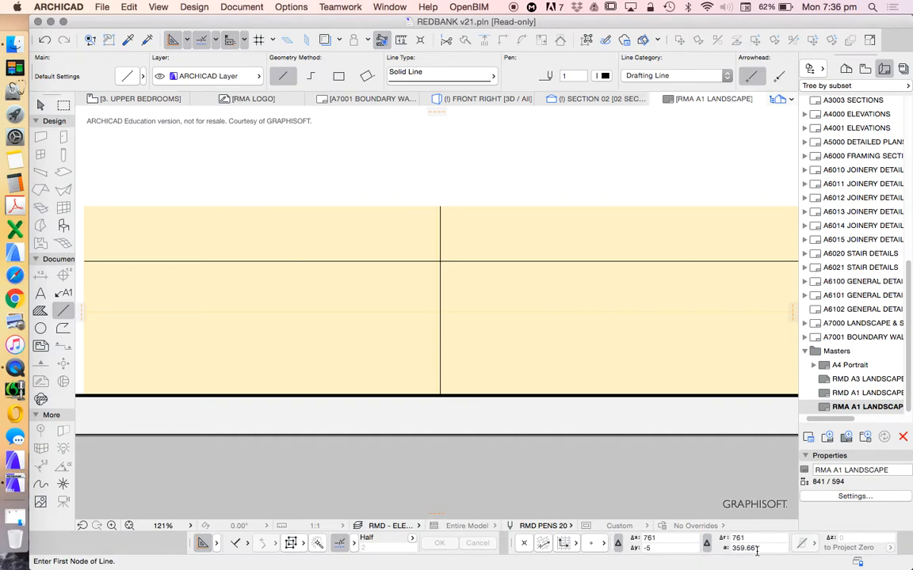
Zoom in on the title block lines and border, then bring up the Calculator showing 820.
scroll(down, 3)
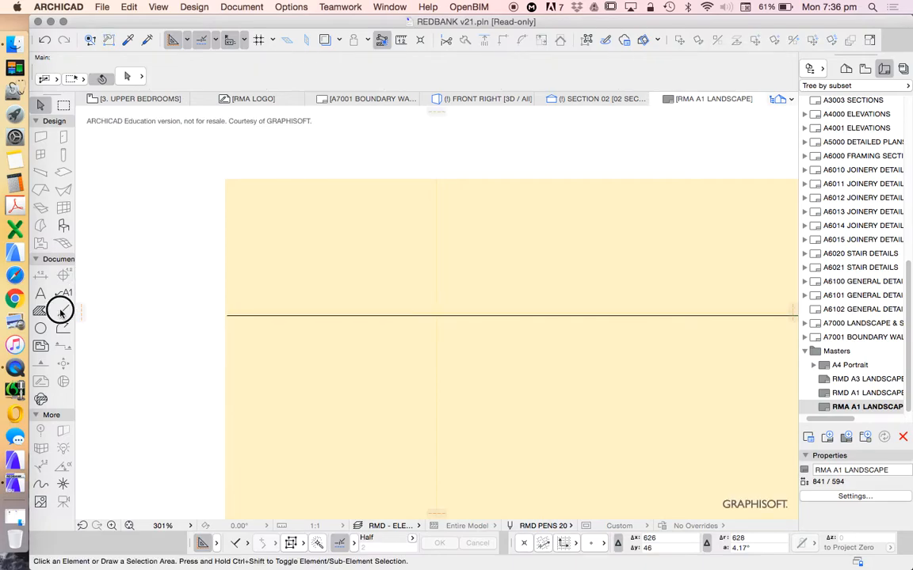
click(41, 309)
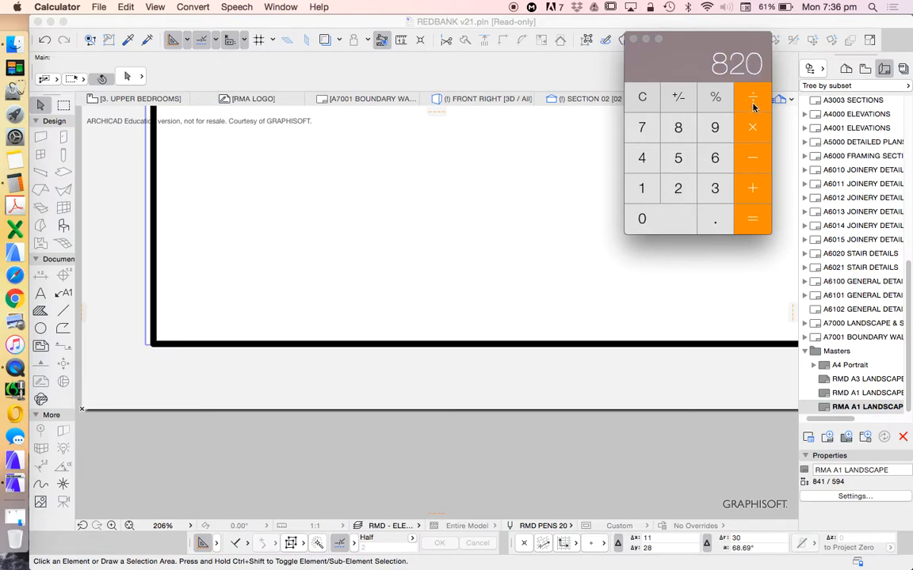
Divide 820 by 4 in Calculator to get the title-block dimension.
click(751, 219)
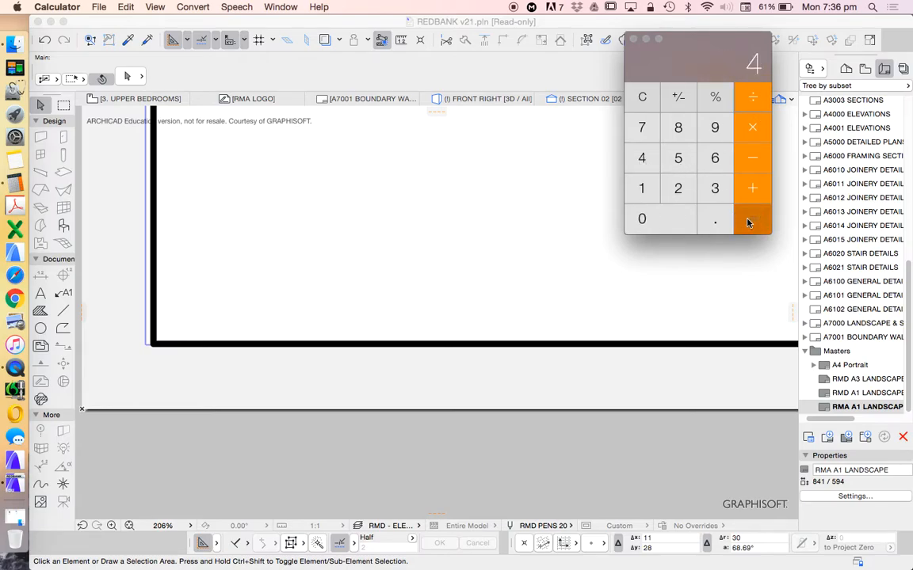
click(428, 237)
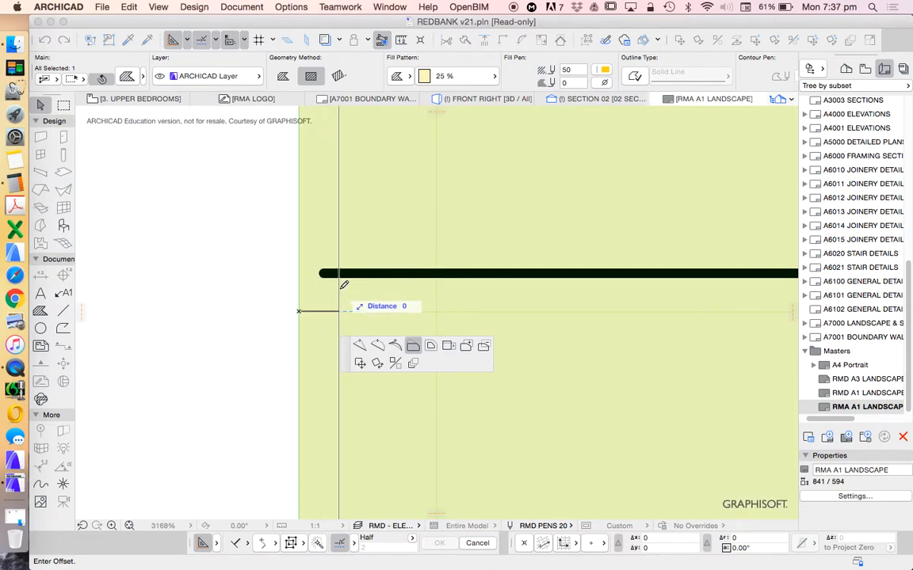
mouse_move(341, 284)
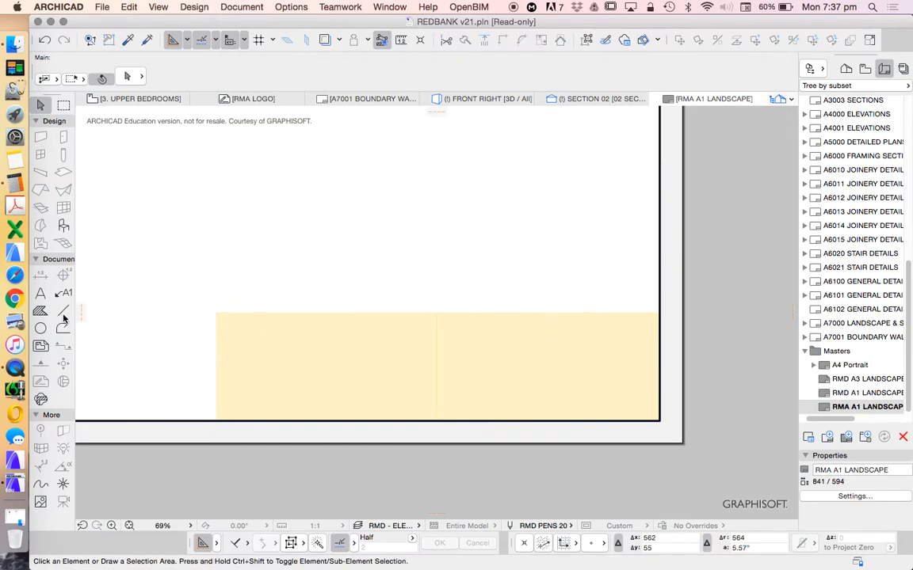
Select the yellow title-block fill and reshape its top edge.
click(40, 311)
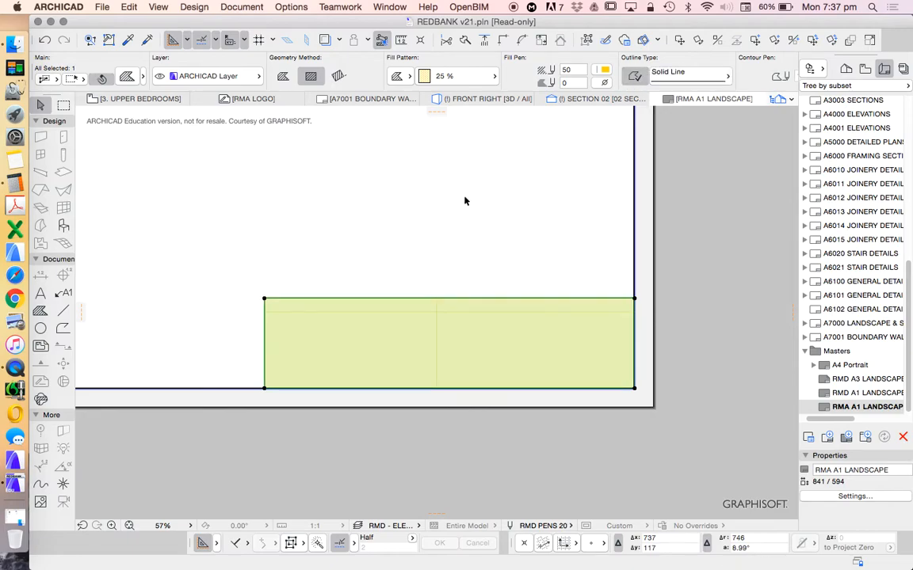
click(450, 301)
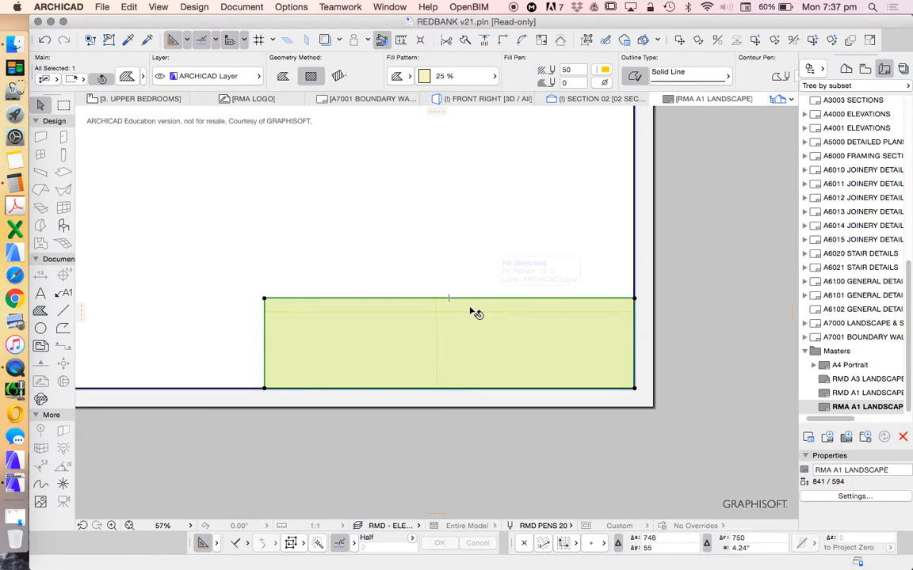
scroll(down, 3)
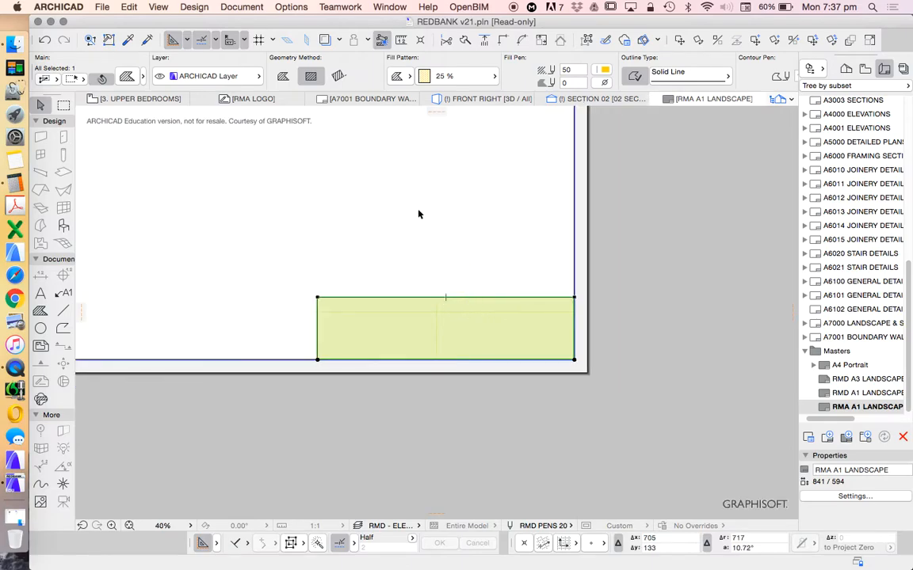
scroll(up, 3)
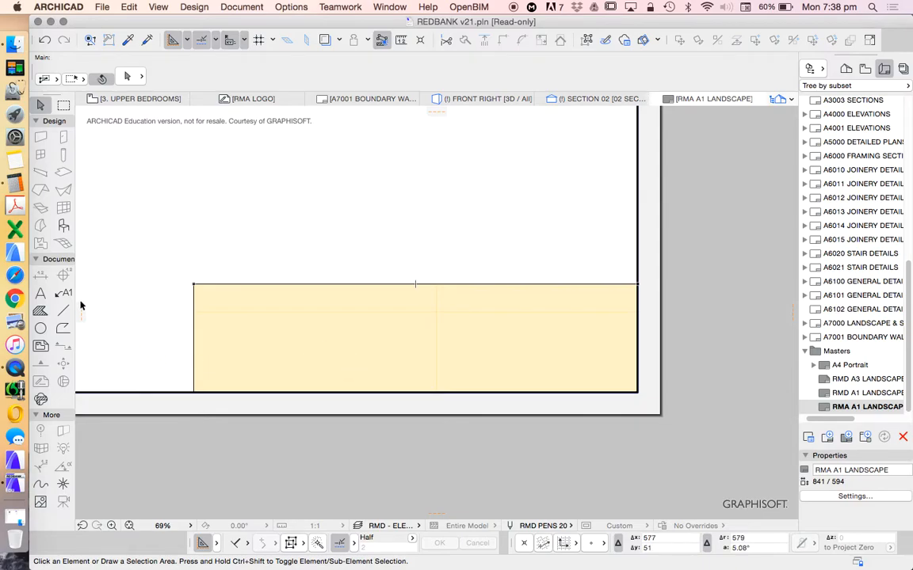
Switch to the Line tool, then open the RMD A3 LANDSCAPE master layout.
click(62, 310)
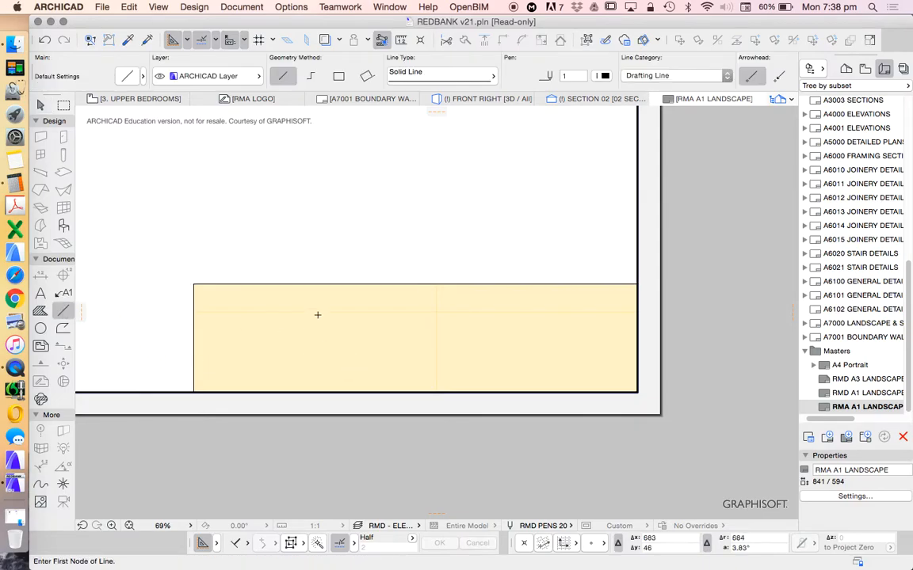
mouse_move(386, 285)
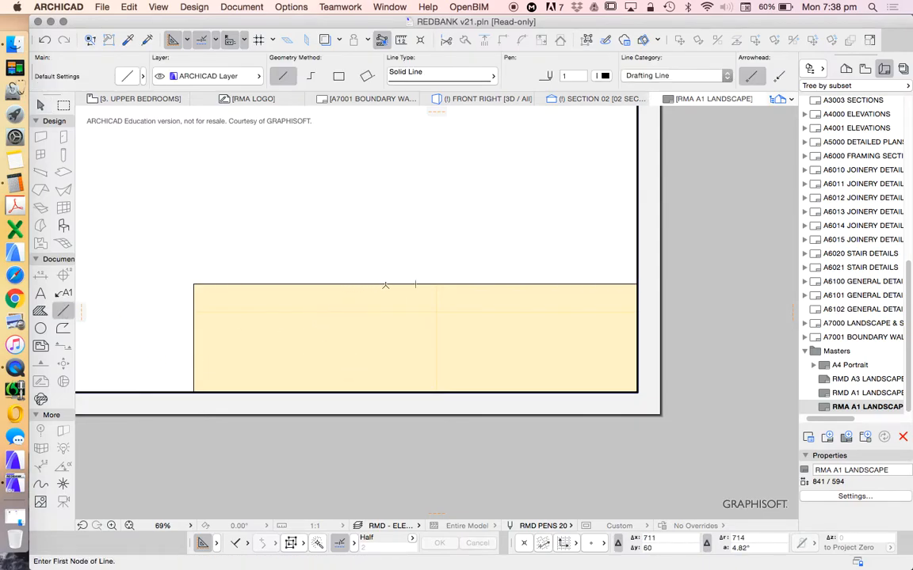
mouse_move(338, 215)
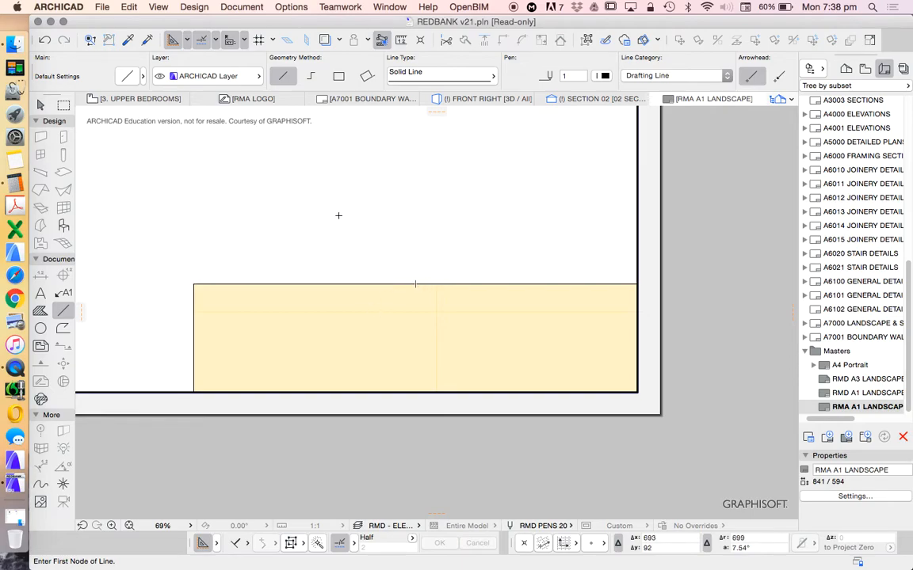
mouse_move(412, 285)
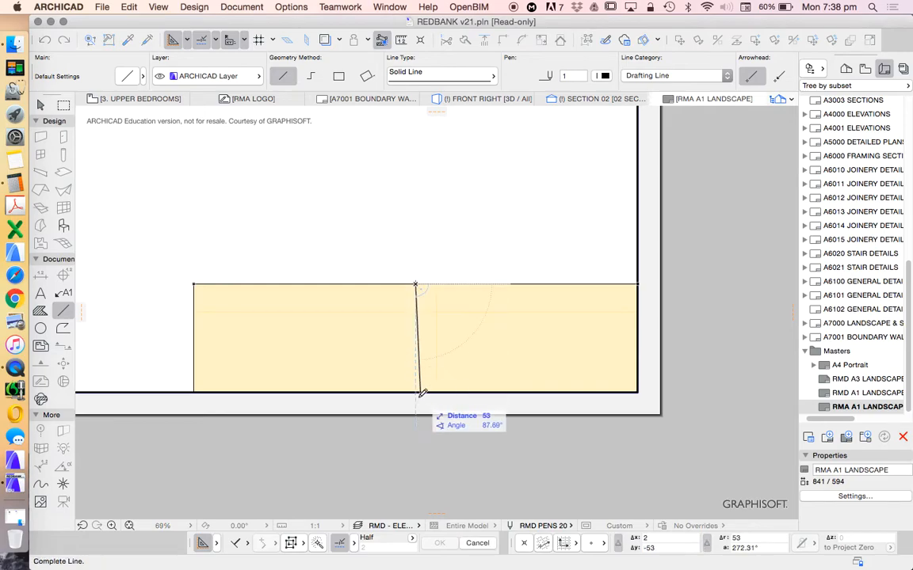
mouse_move(194, 284)
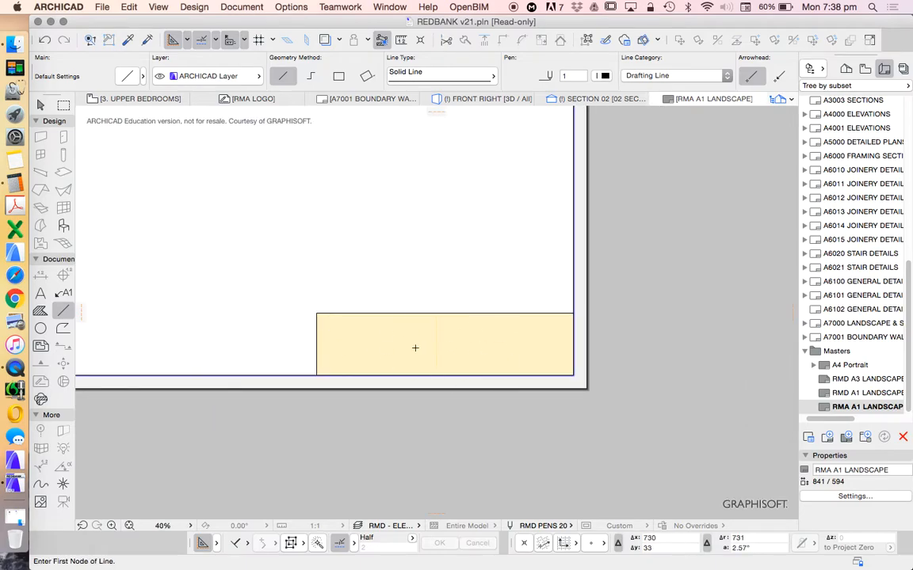
click(867, 379)
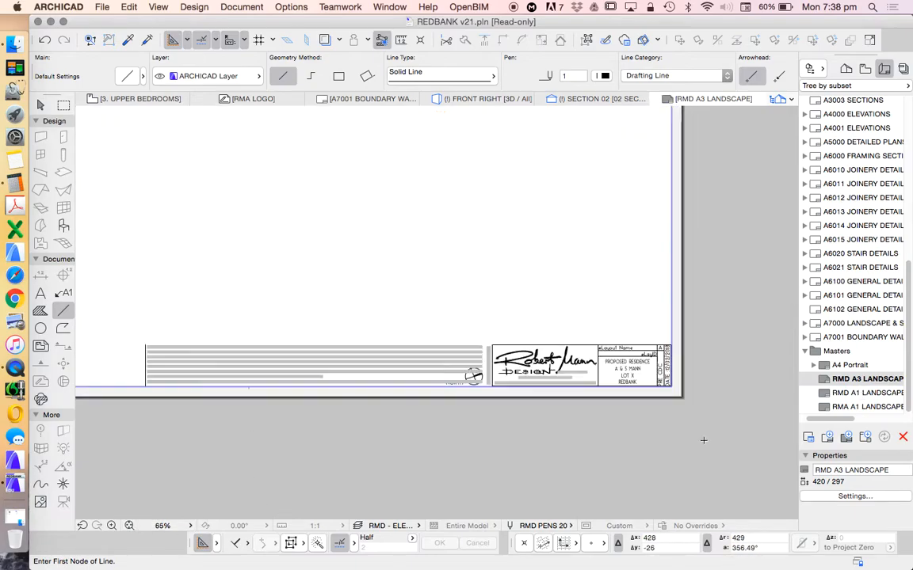
Zoom around the A3 master's title block to inspect the Robert Mann Design logo.
scroll(up, 3)
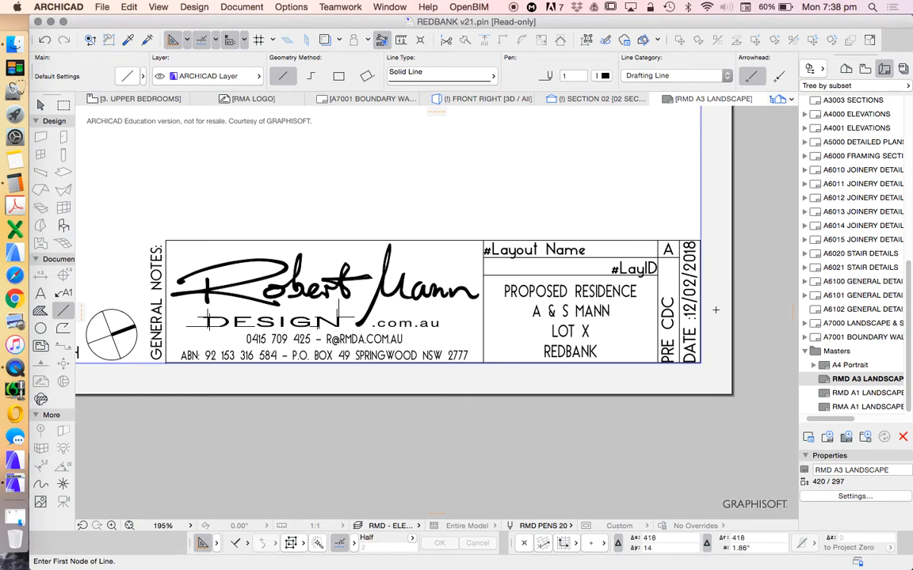
mouse_move(620, 297)
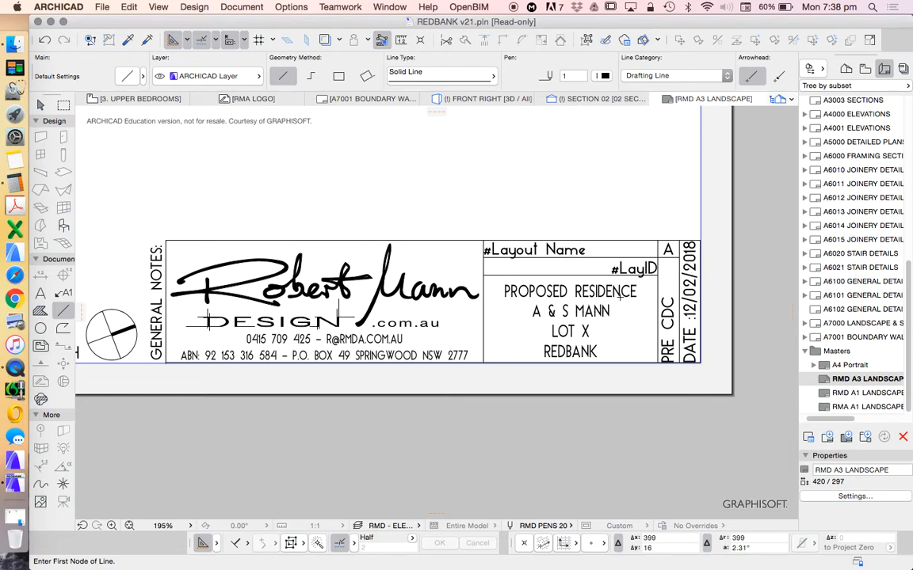
scroll(down, 3)
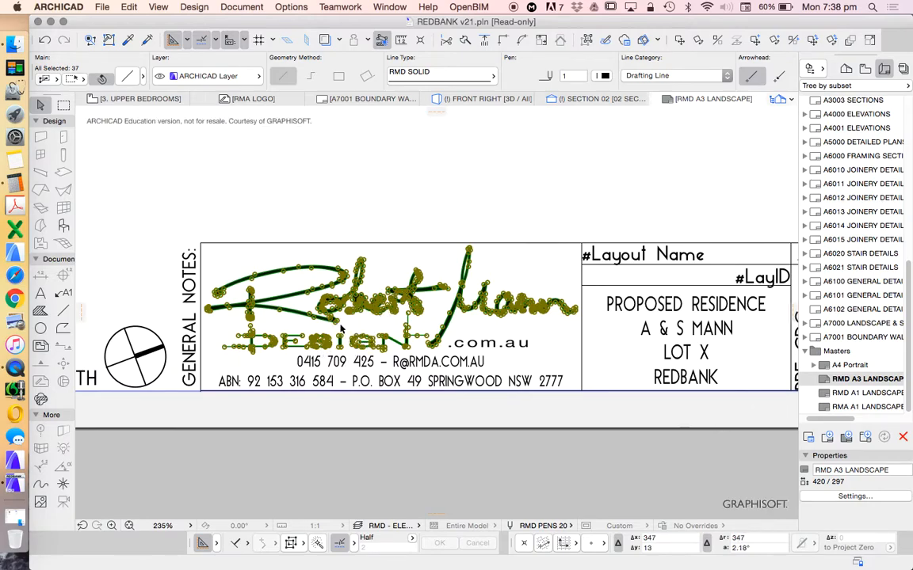
scroll(down, 3)
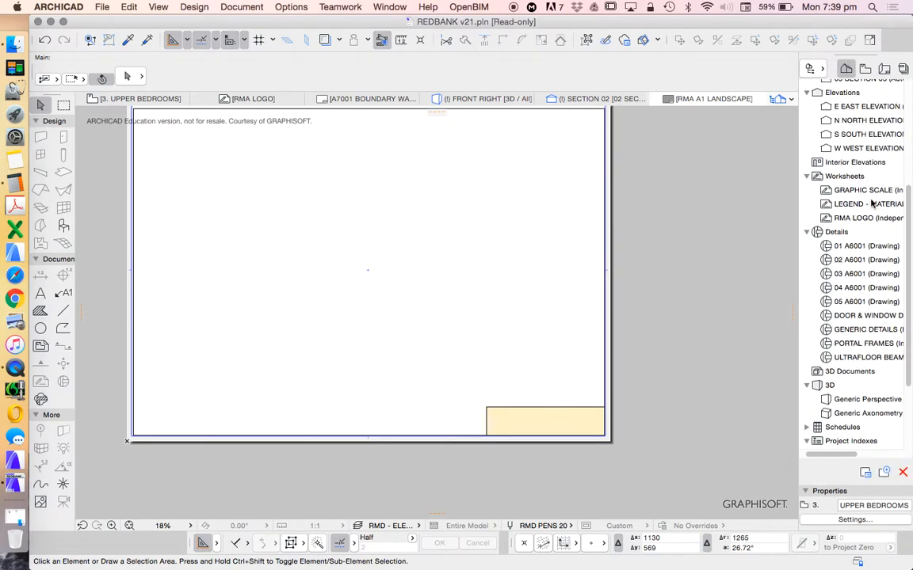
Open the RMA LOGO worksheet from the Project Map.
double_click(868, 218)
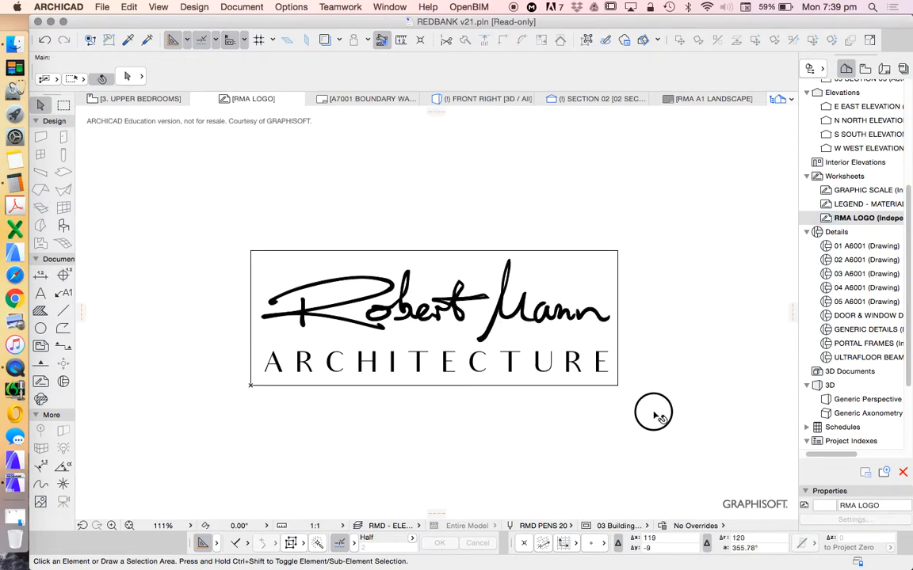
mouse_move(468, 293)
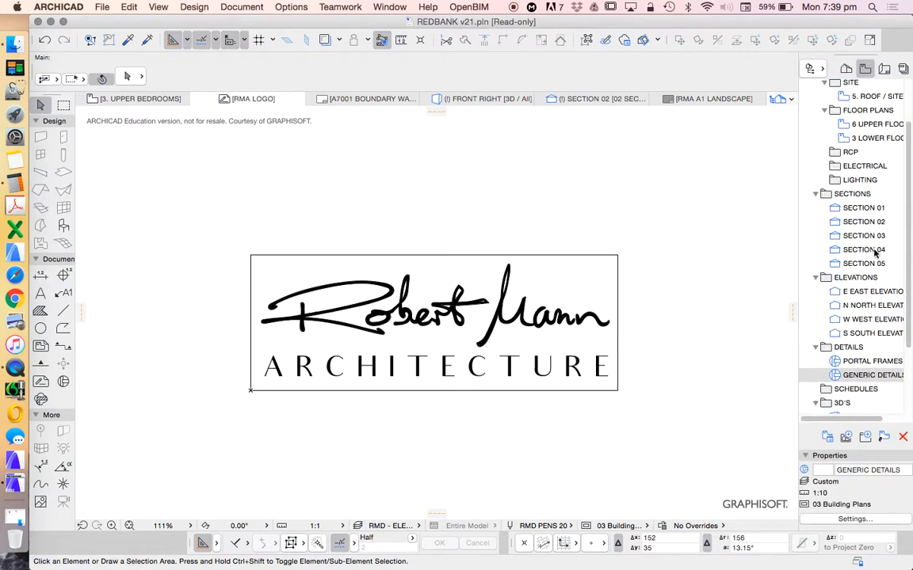
Scroll through the View Map's list of saved views.
scroll(up, 3)
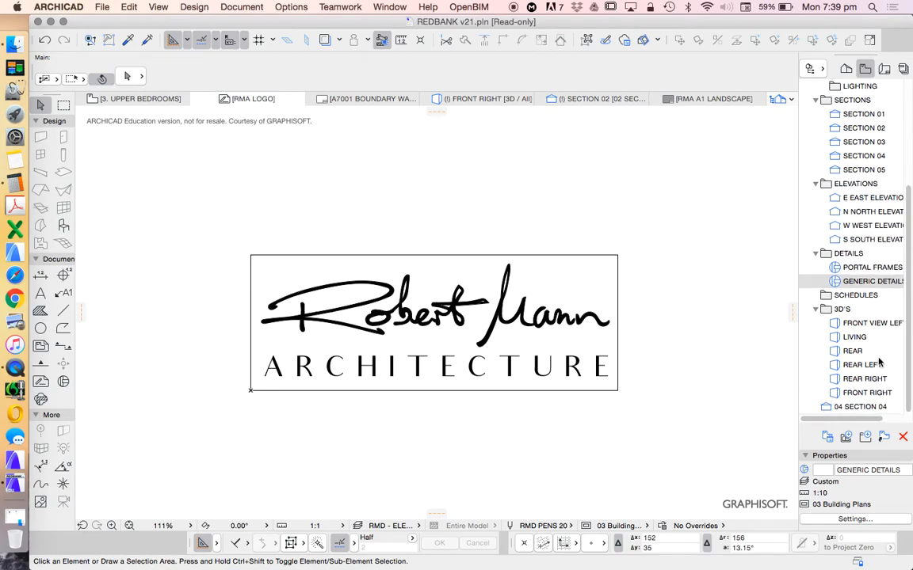
mouse_move(854, 451)
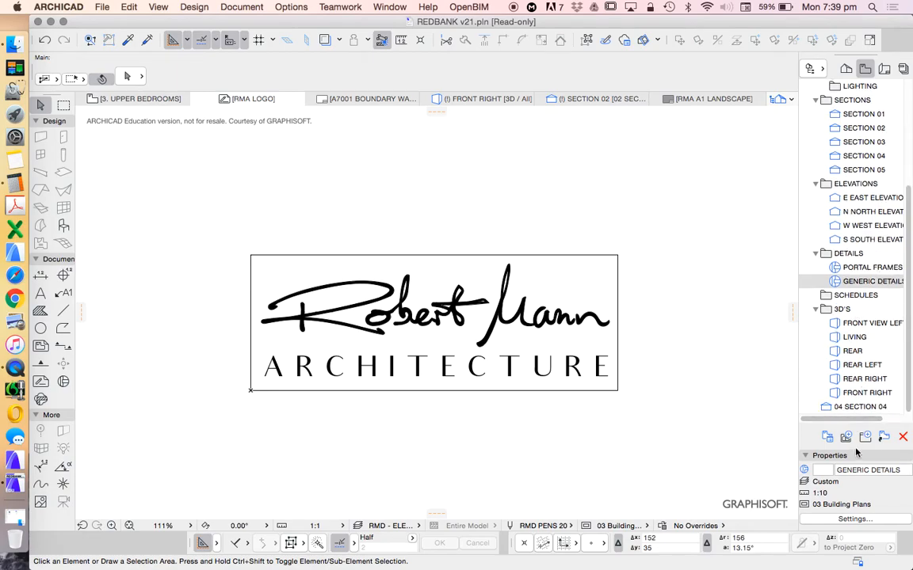
Create a WORKSHEETS folder in the View Map and position it among the views.
click(865, 436)
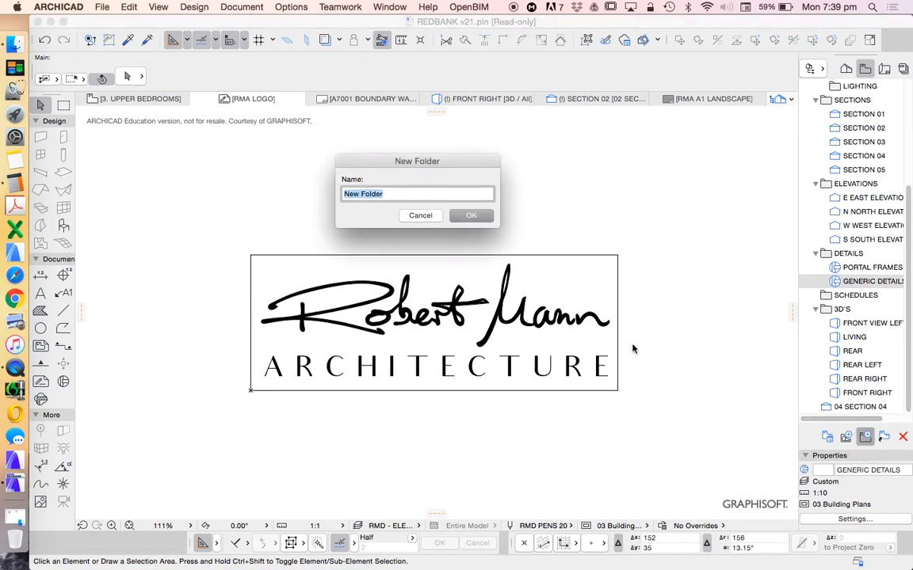
text(WO)
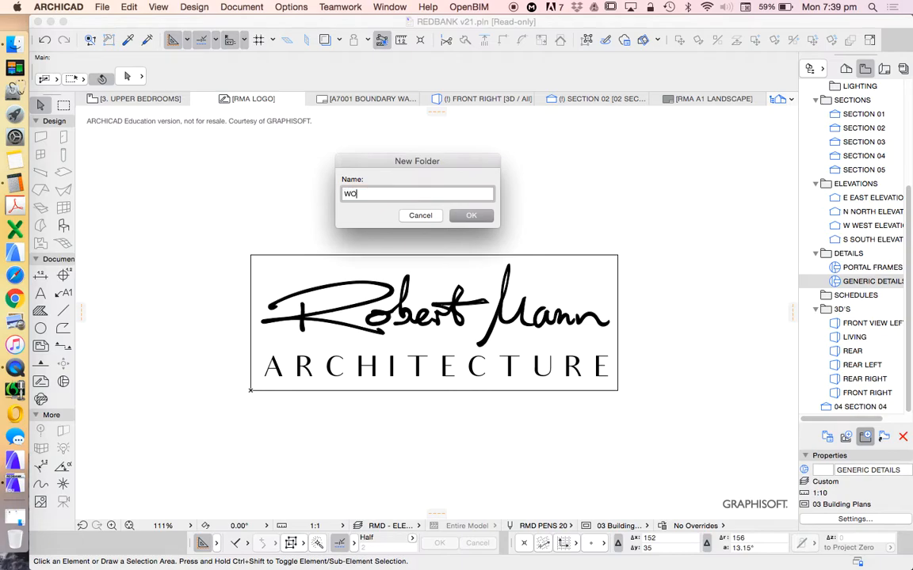
text(RKSHE)
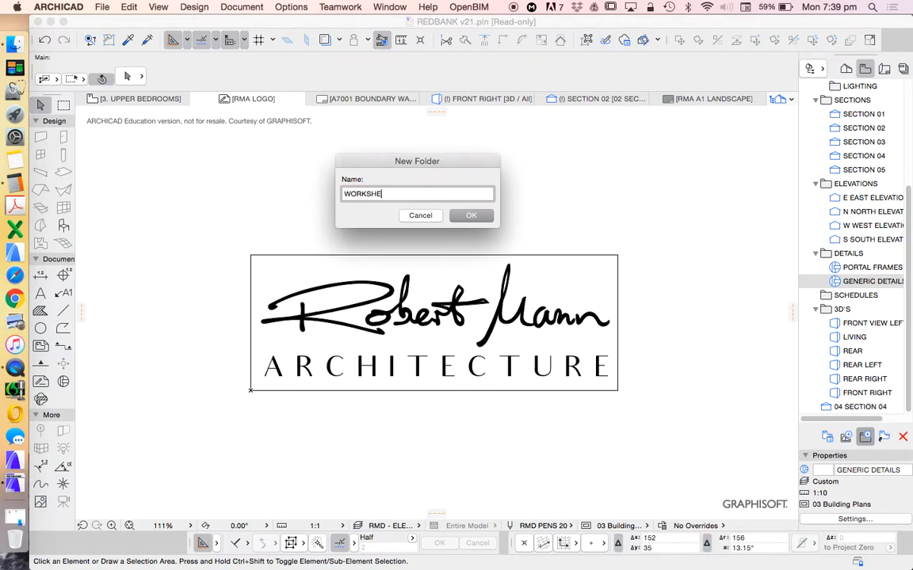
click(471, 214)
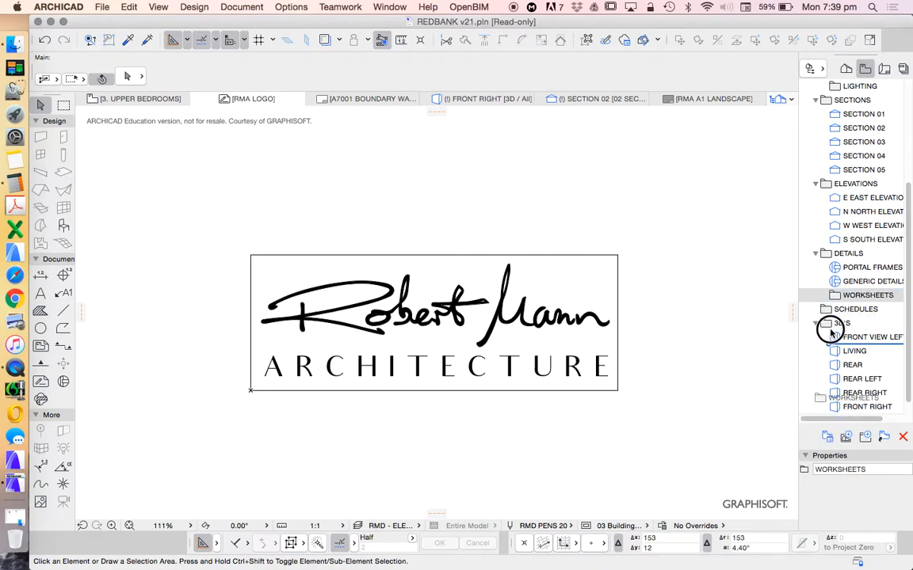
click(859, 295)
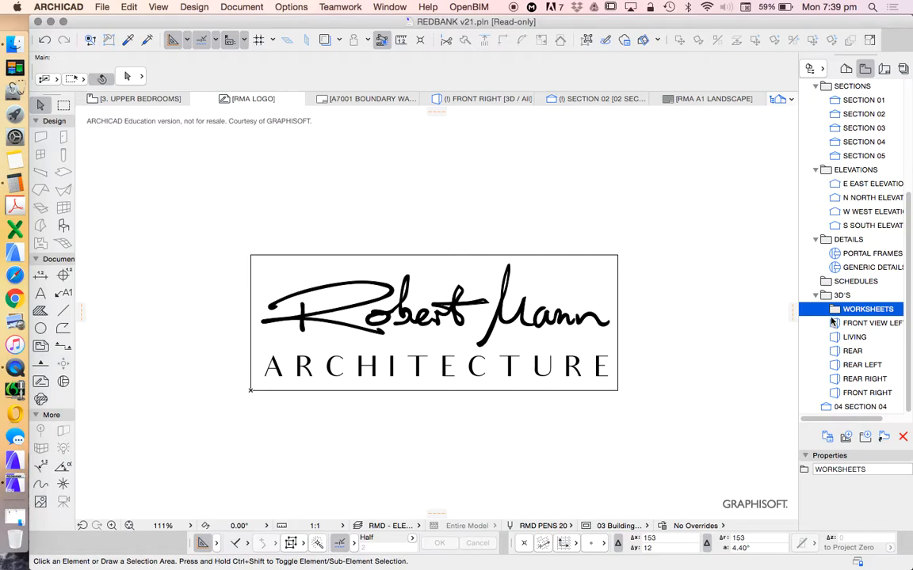
click(861, 292)
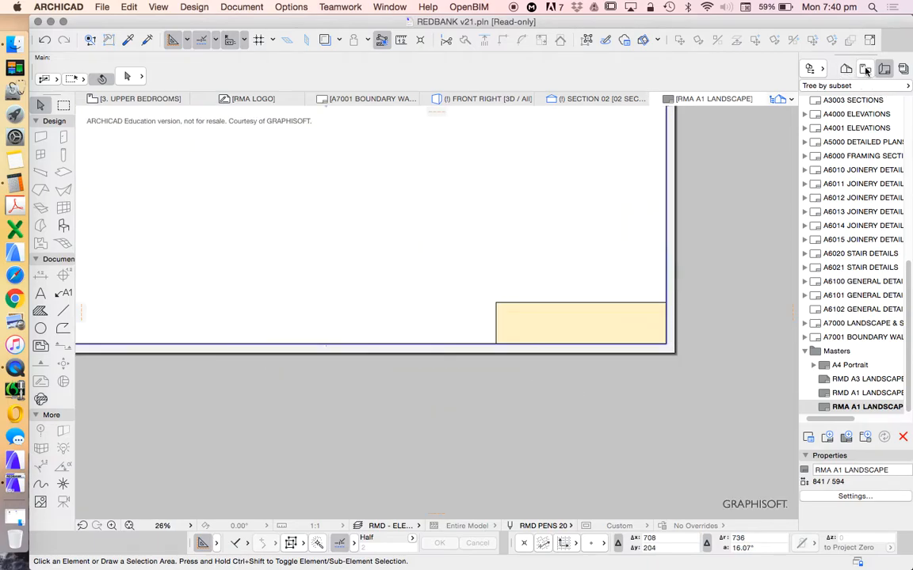
click(865, 69)
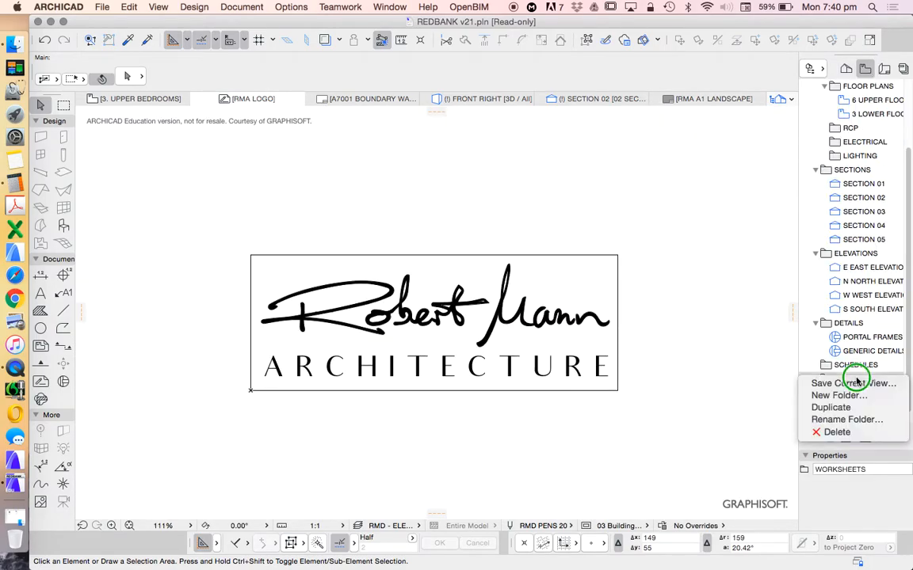
Save the current RMA LOGO view using the RMD - ELEVATION layer combination.
click(854, 383)
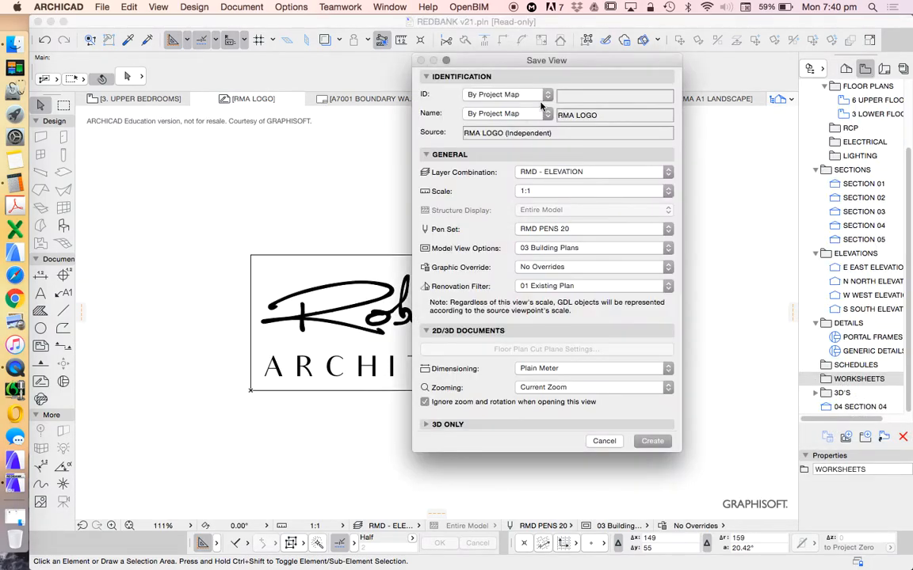
click(668, 172)
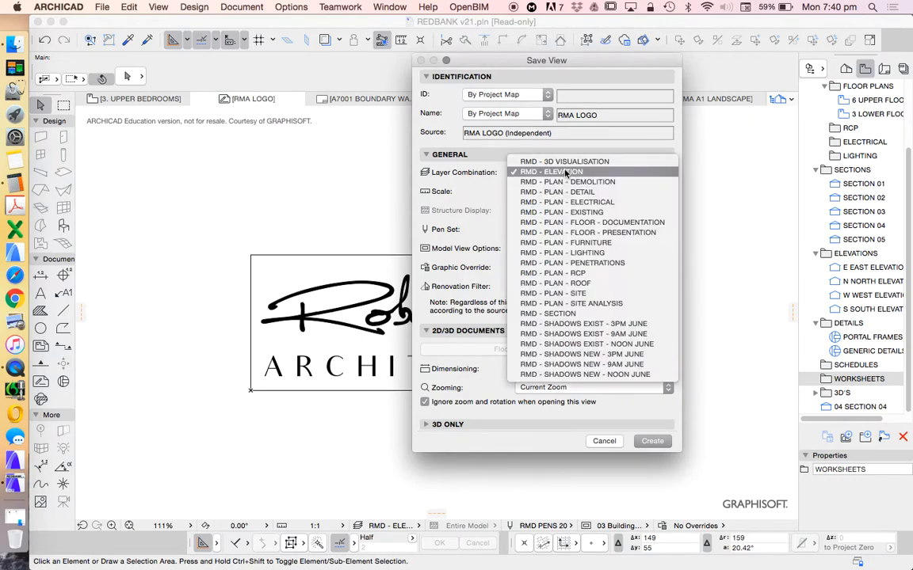
click(549, 171)
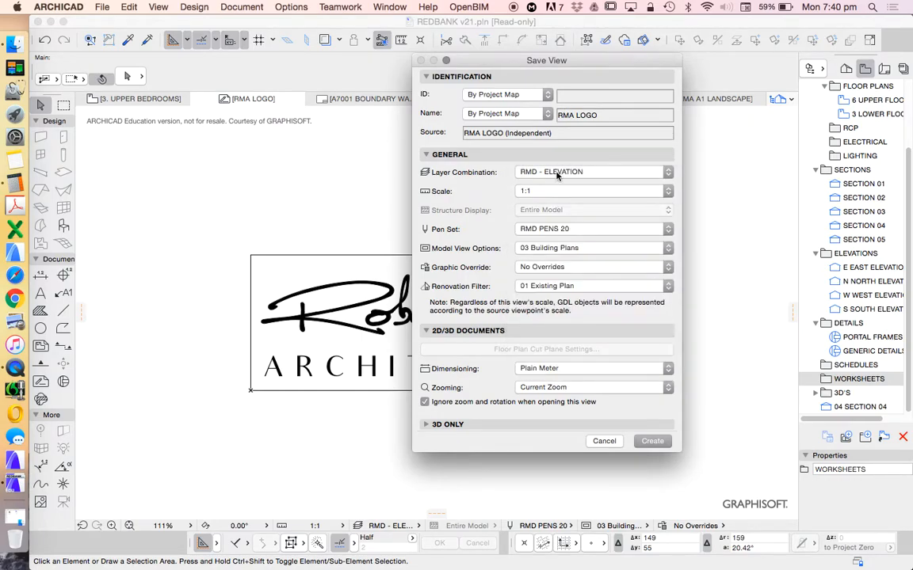
click(653, 441)
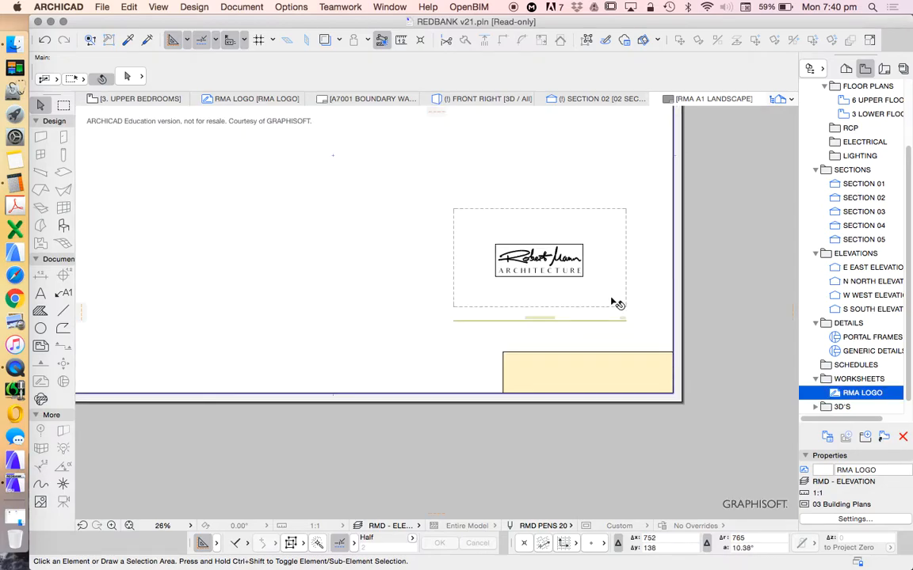
Select the placed RMA logo drawing and review its title options.
click(539, 260)
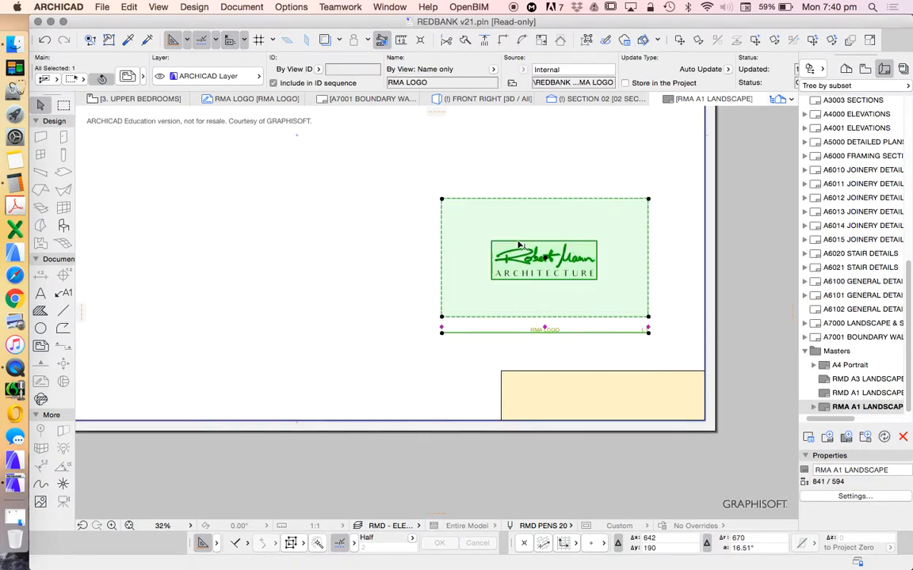
scroll(up, 3)
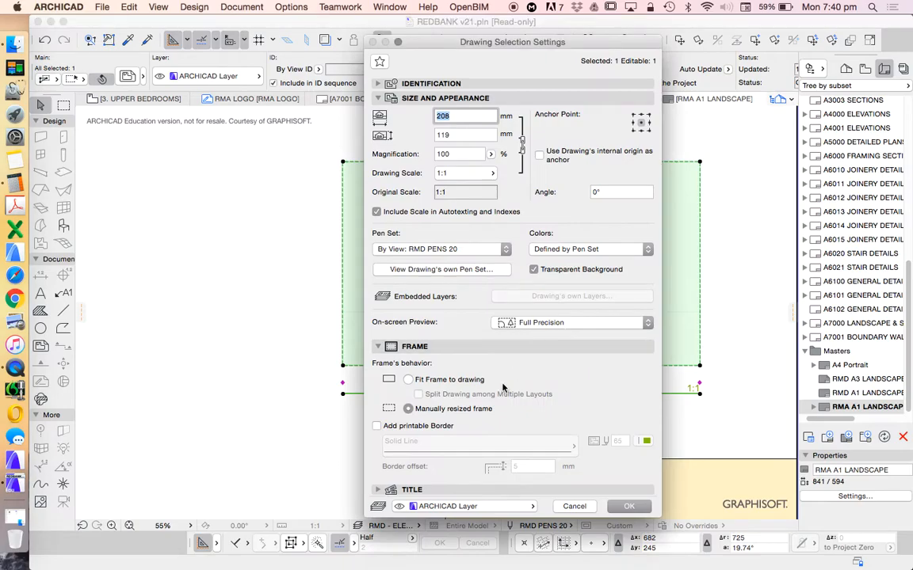
click(378, 361)
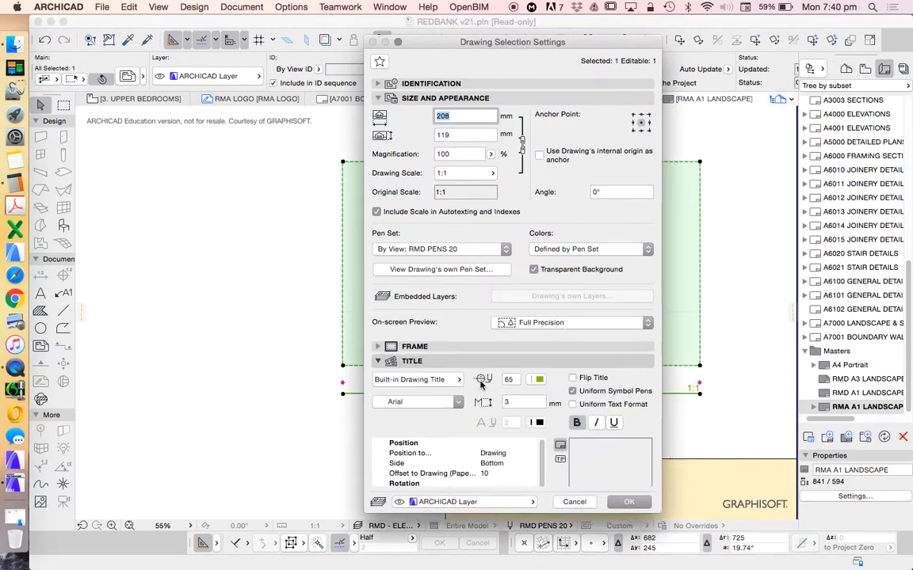
click(629, 502)
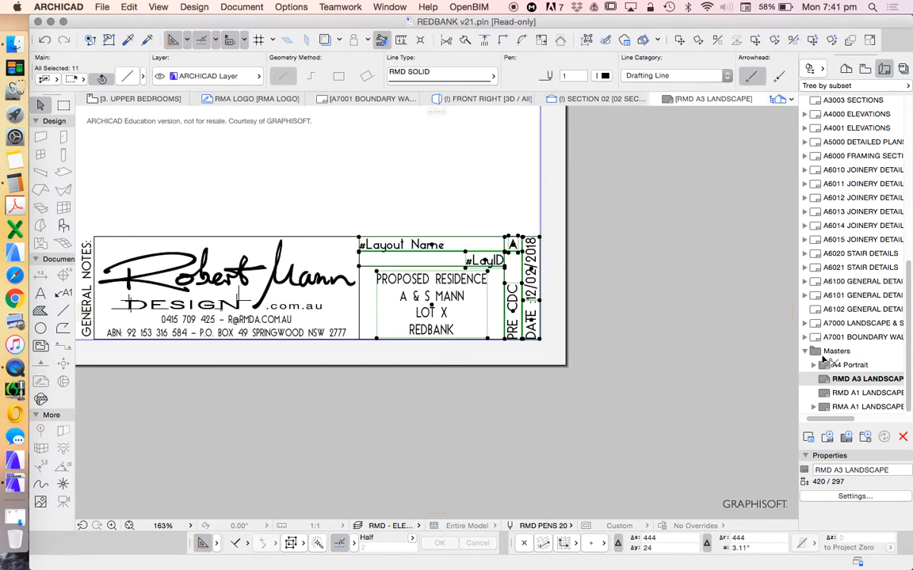
Paste the title block onto the RMA A1 Landscape master and resize it to 200%.
double_click(867, 392)
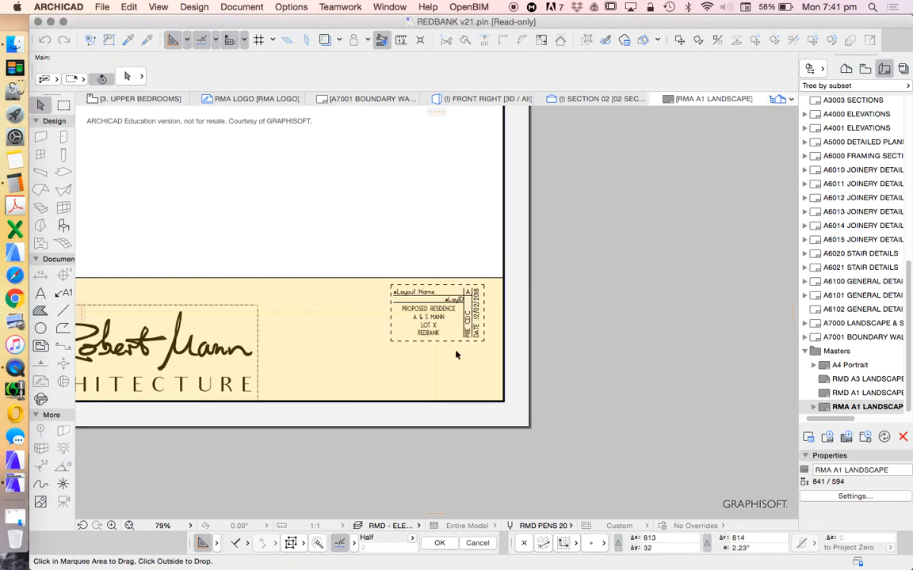
click(439, 543)
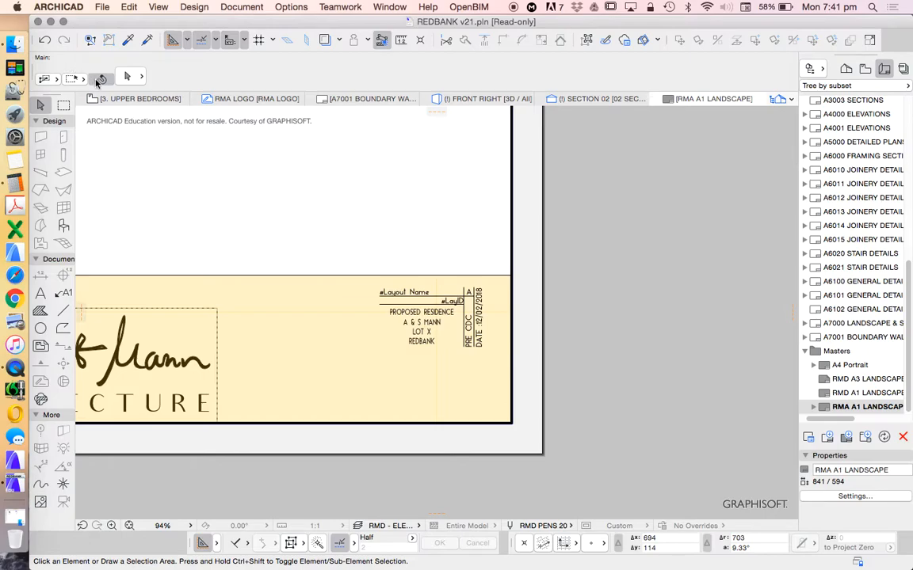
click(432, 317)
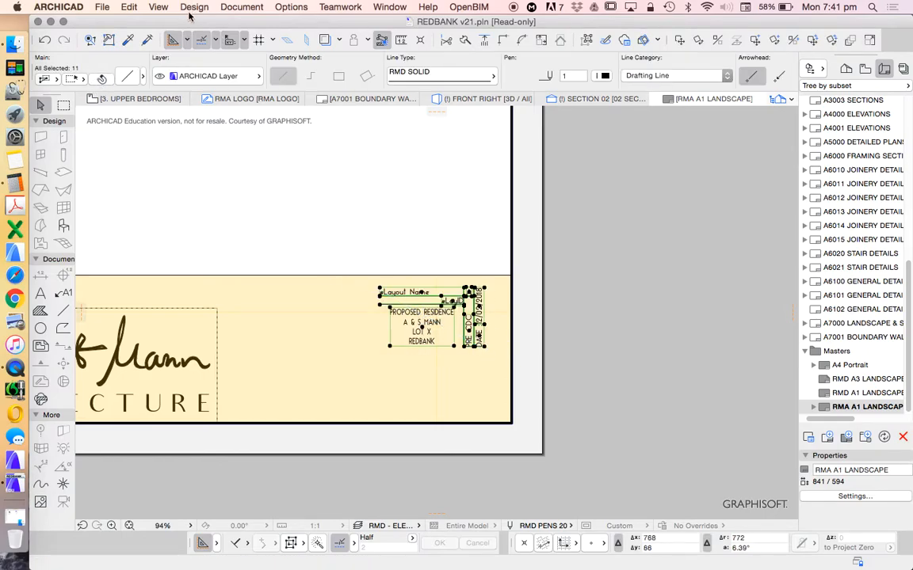
click(128, 6)
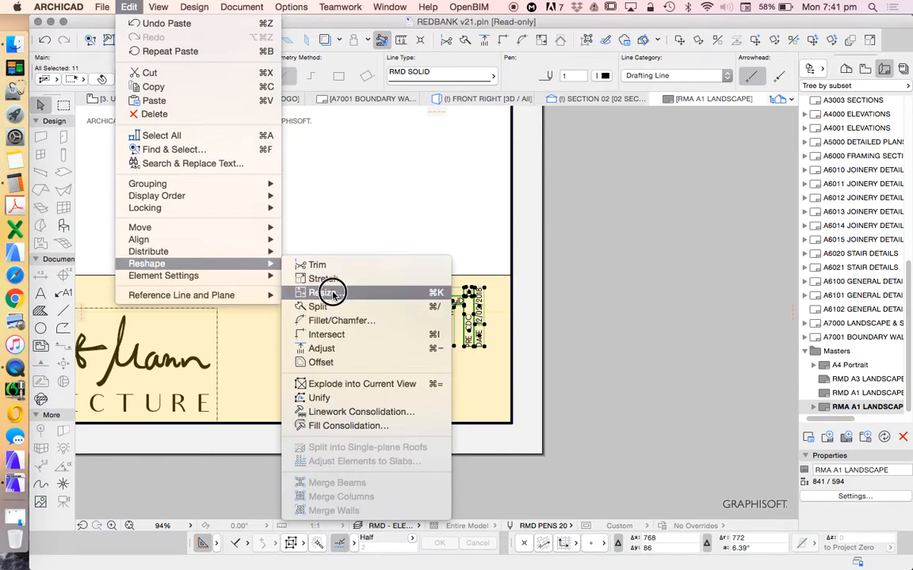
click(324, 292)
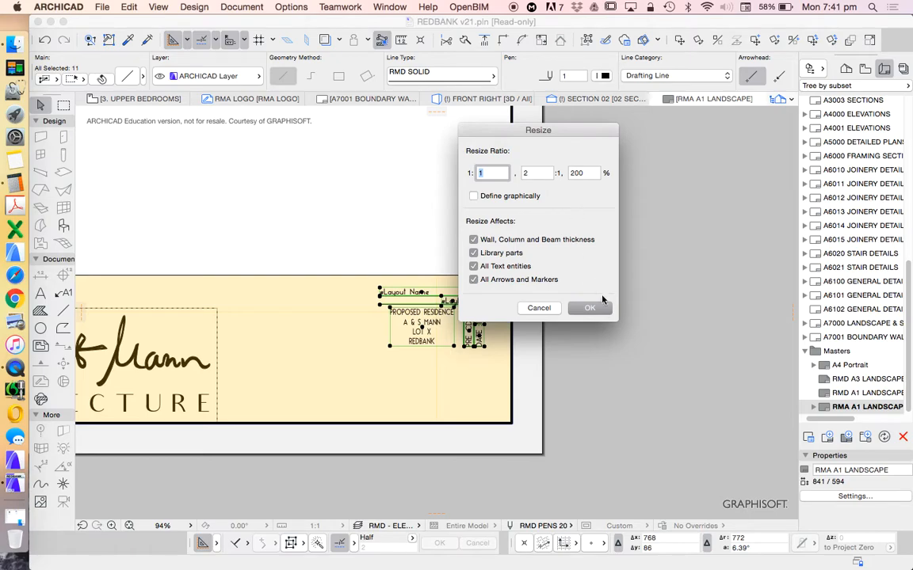
click(590, 308)
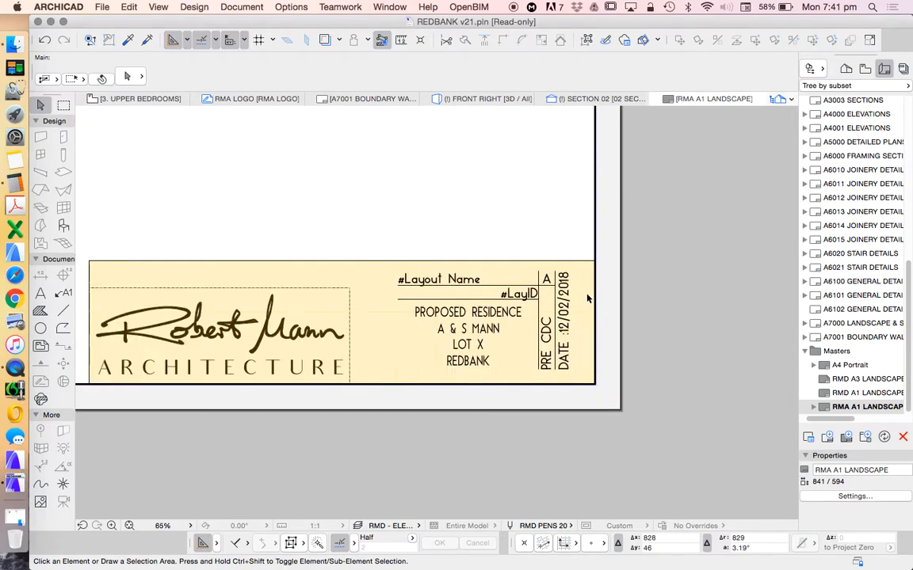
Drag the enlarged title block above the yellow band and select its text.
scroll(down, 3)
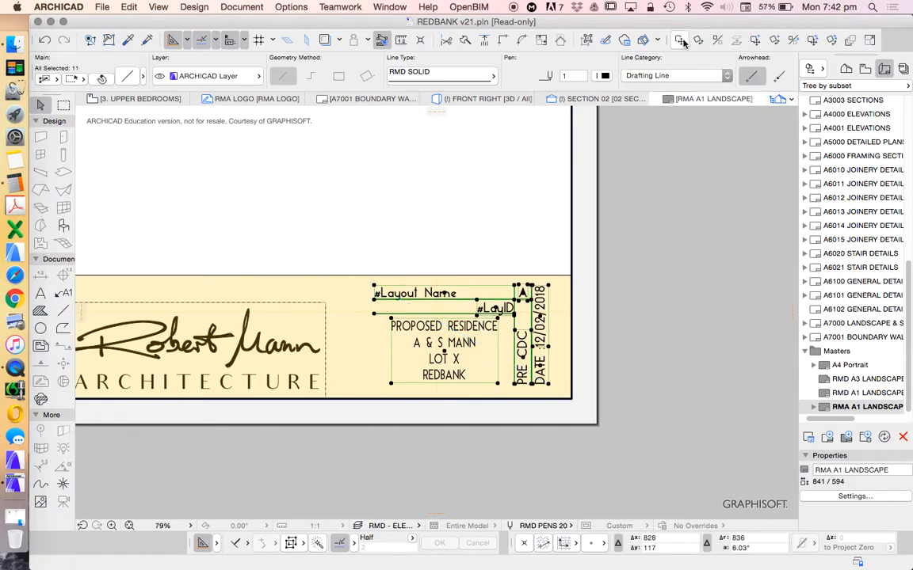
drag(444, 336, 444, 206)
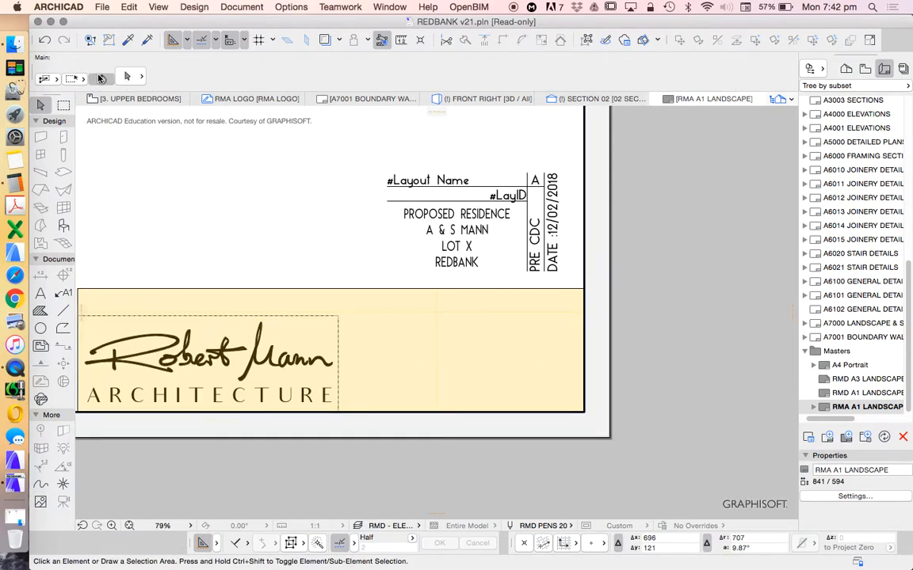
click(552, 218)
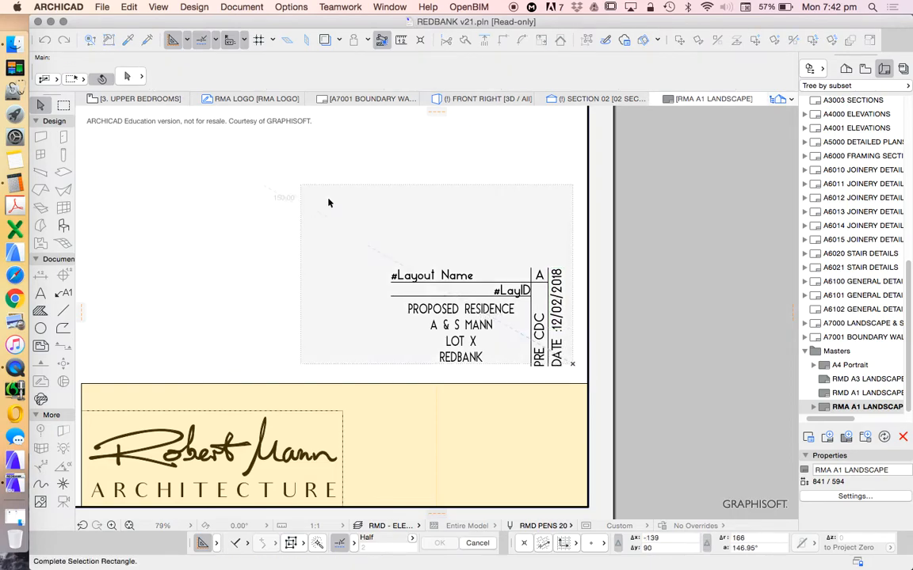
click(460, 324)
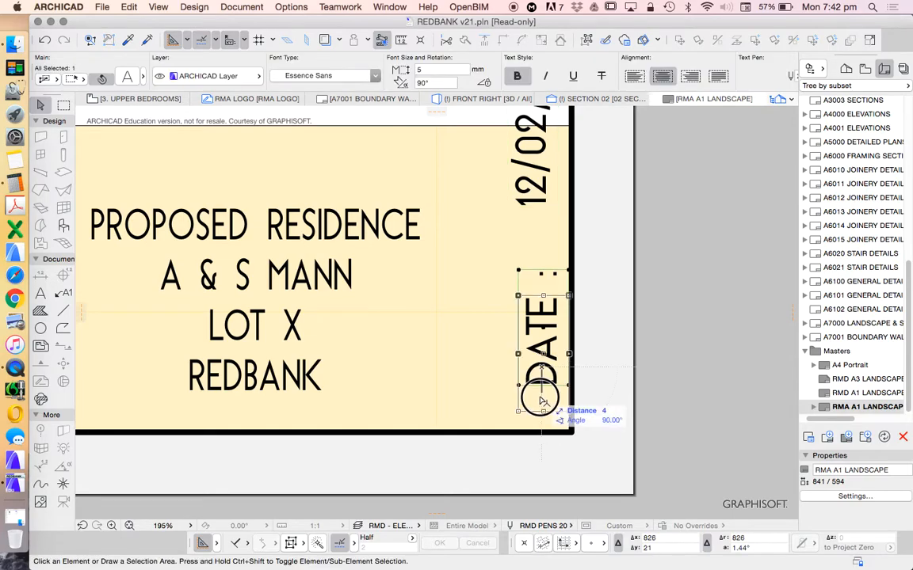
Drag the #Layout Name and #LayID text down into the yellow title band.
scroll(down, 3)
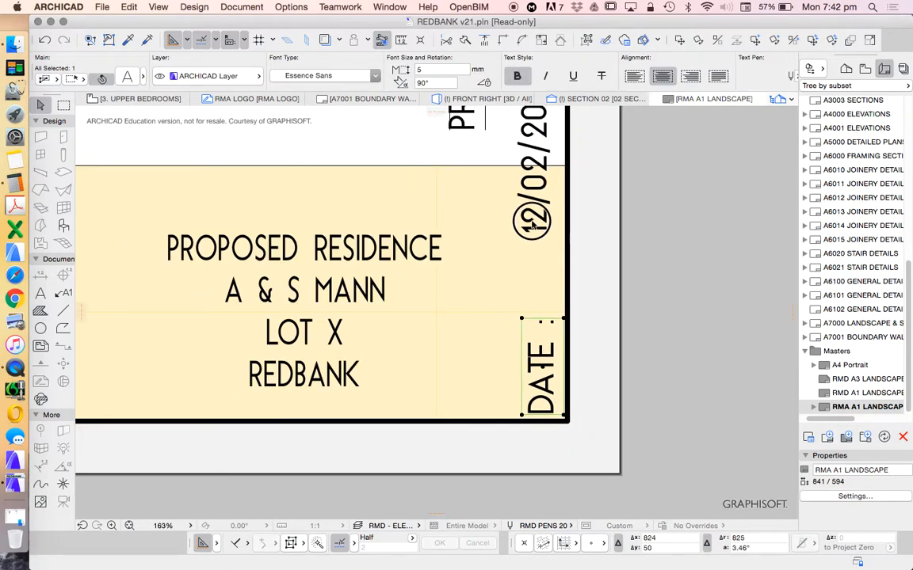
scroll(down, 3)
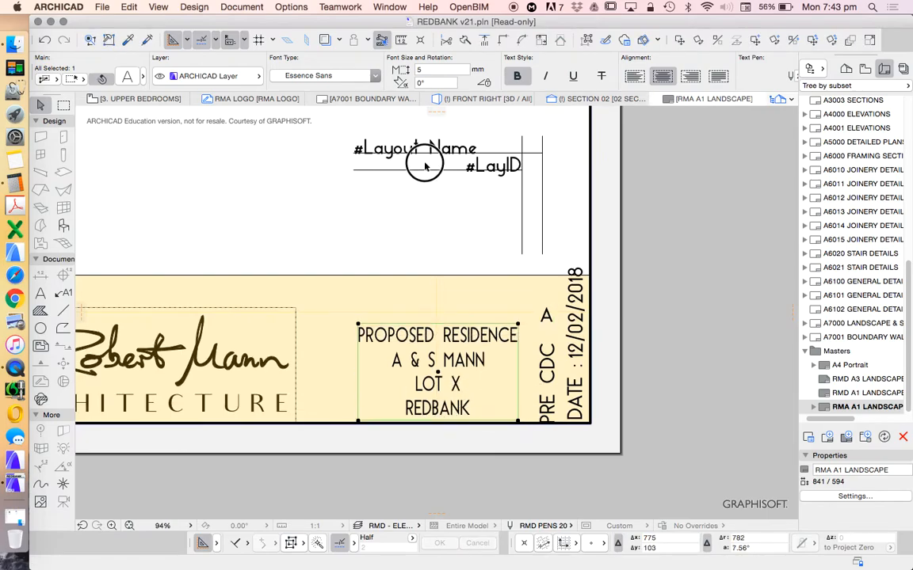
drag(424, 166, 487, 309)
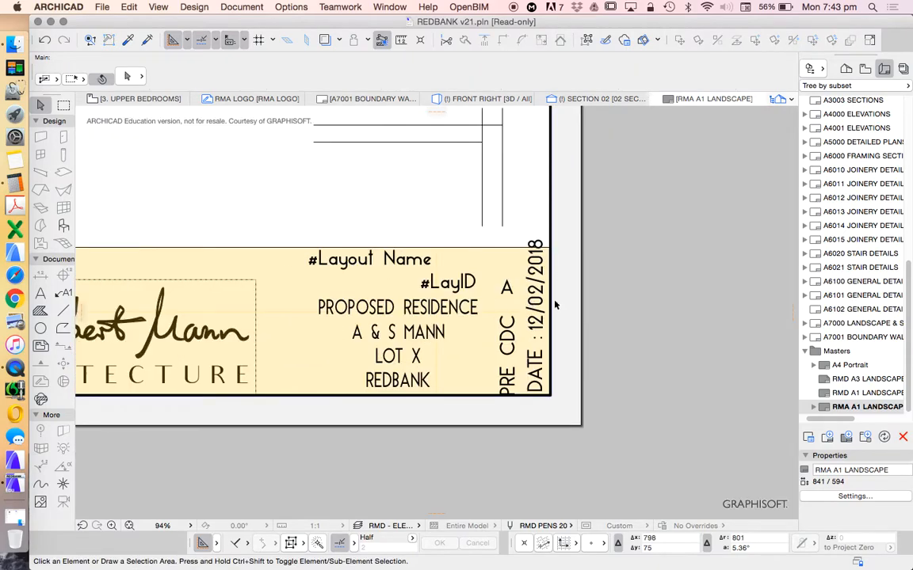
scroll(down, 3)
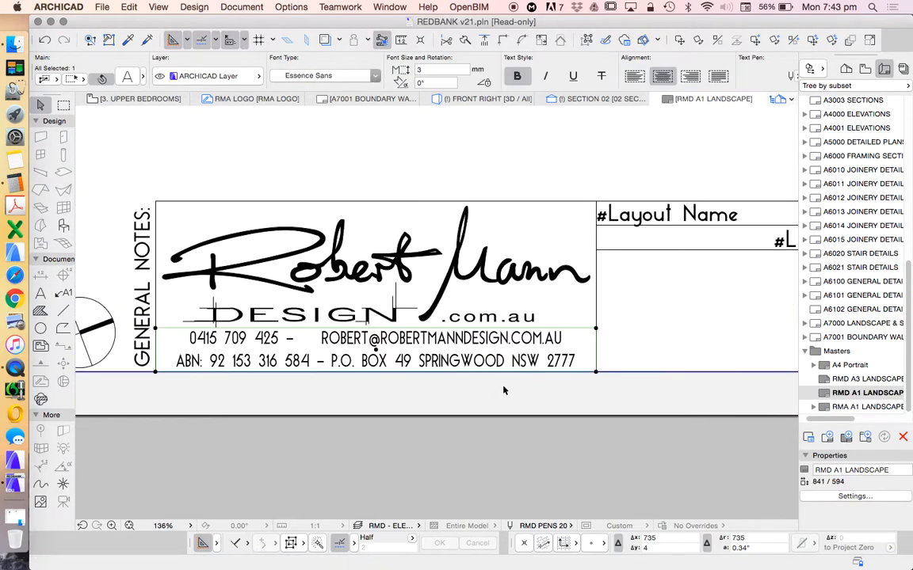
Return to the RMA A1 Landscape master and bring the logo area into view.
click(867, 406)
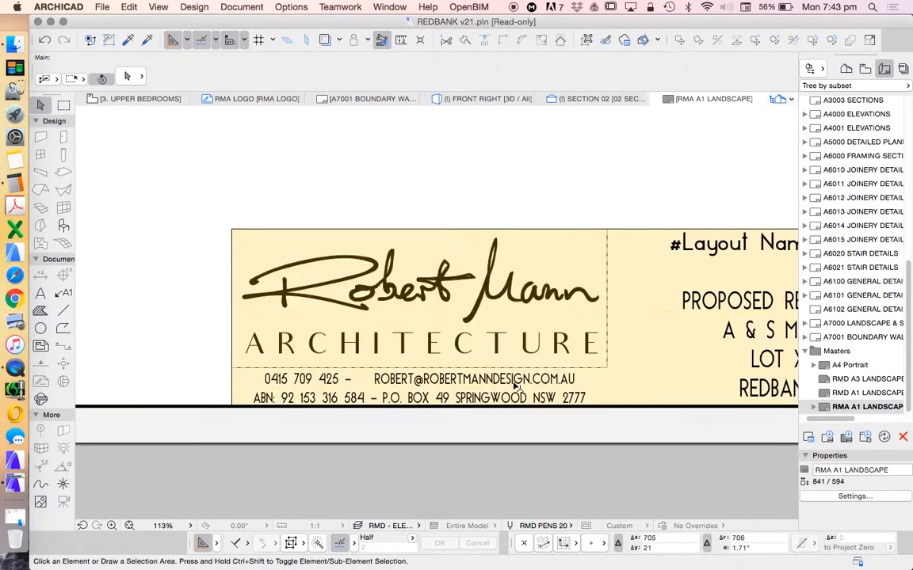
scroll(down, 3)
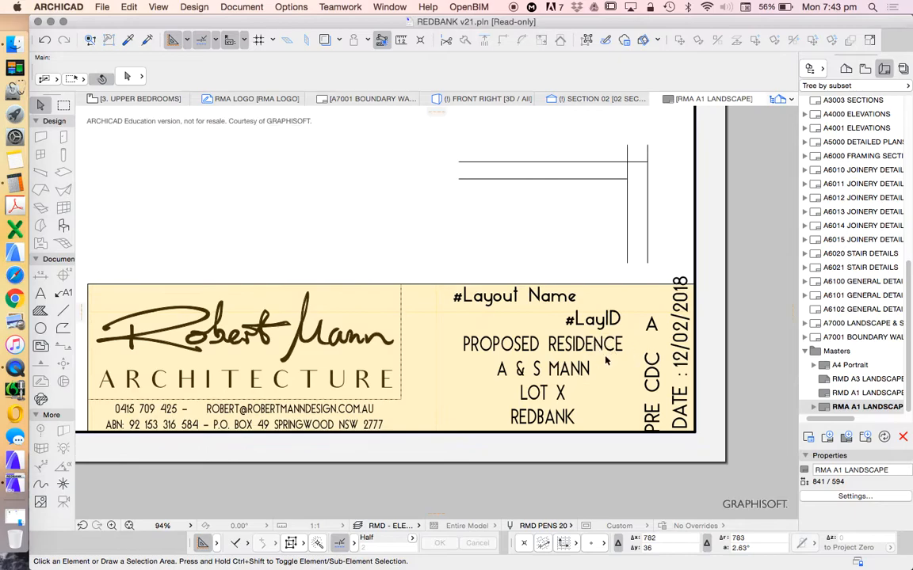
scroll(down, 3)
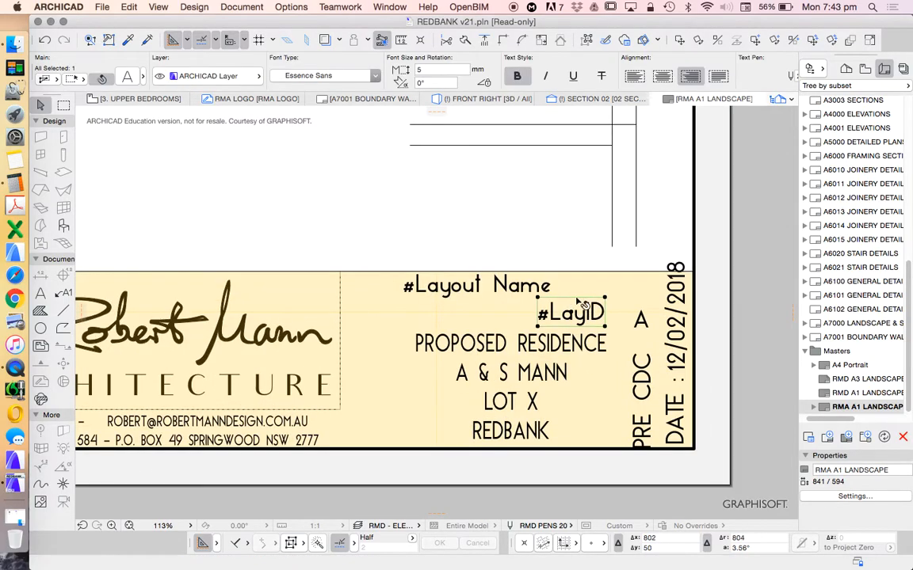
scroll(down, 3)
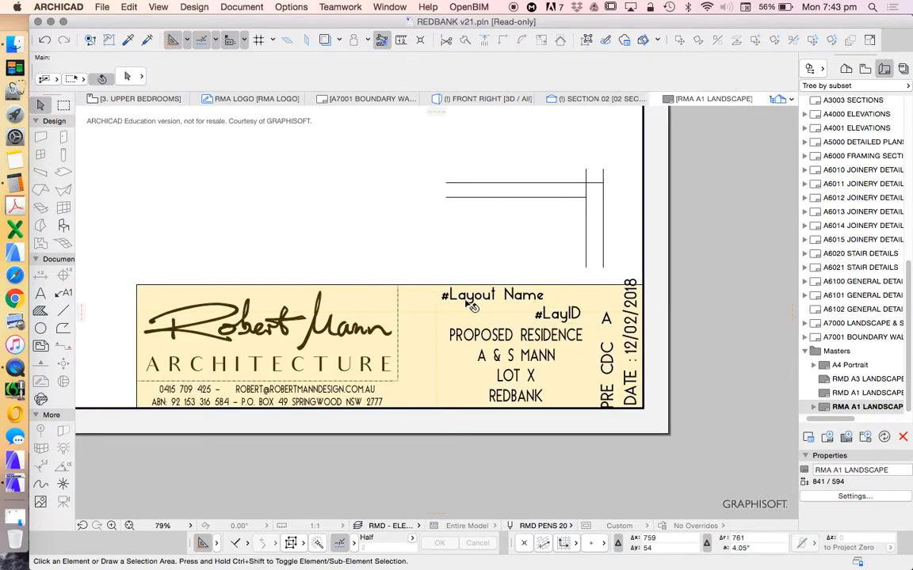
Open the project description text in the editor to check it, then finish editing.
click(515, 357)
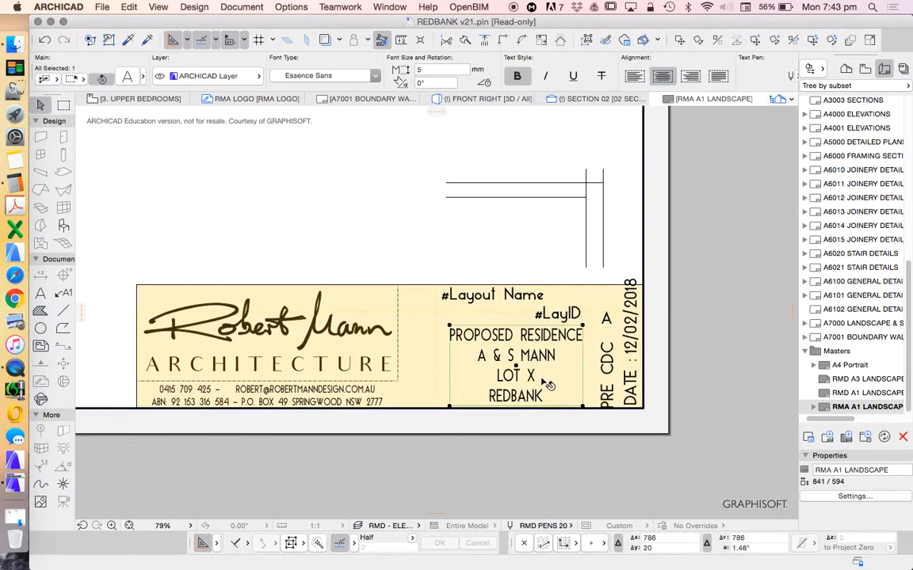
double_click(515, 365)
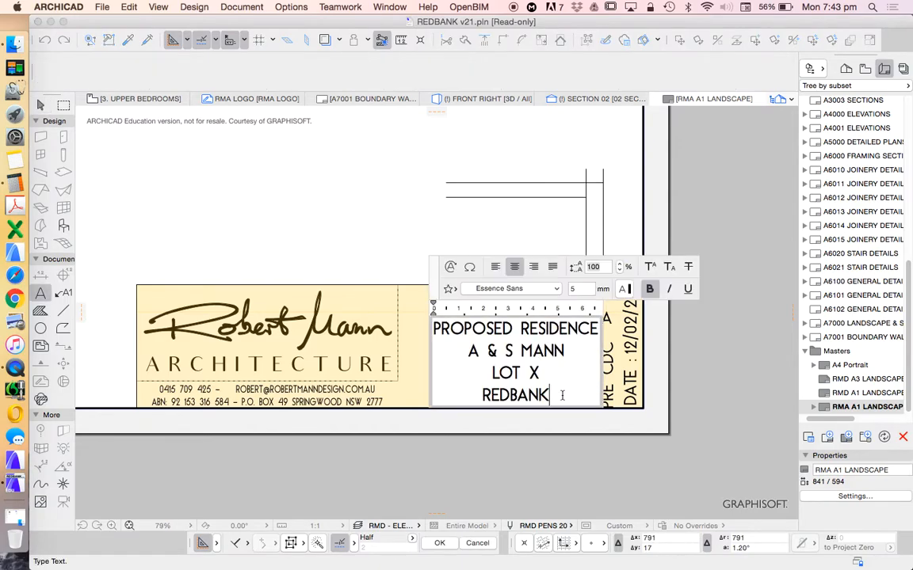
click(544, 478)
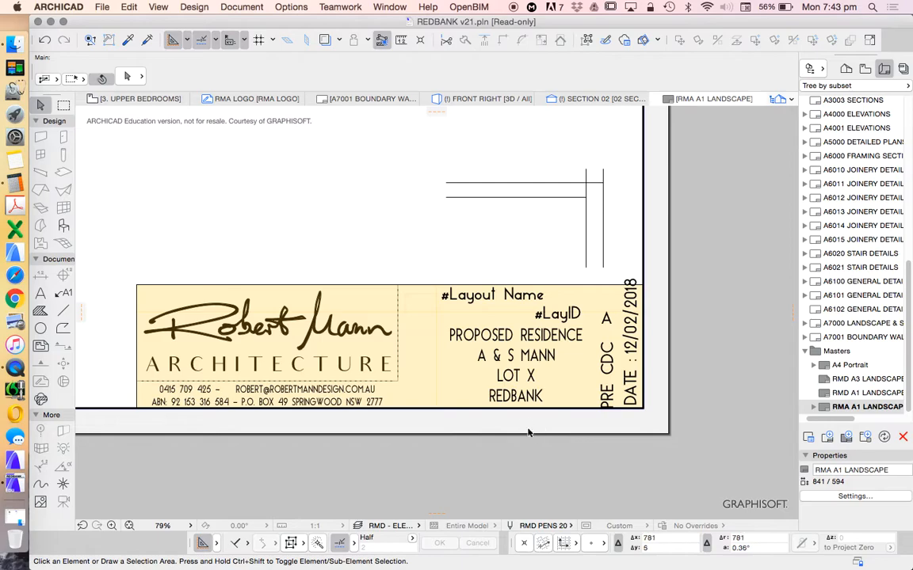
scroll(down, 3)
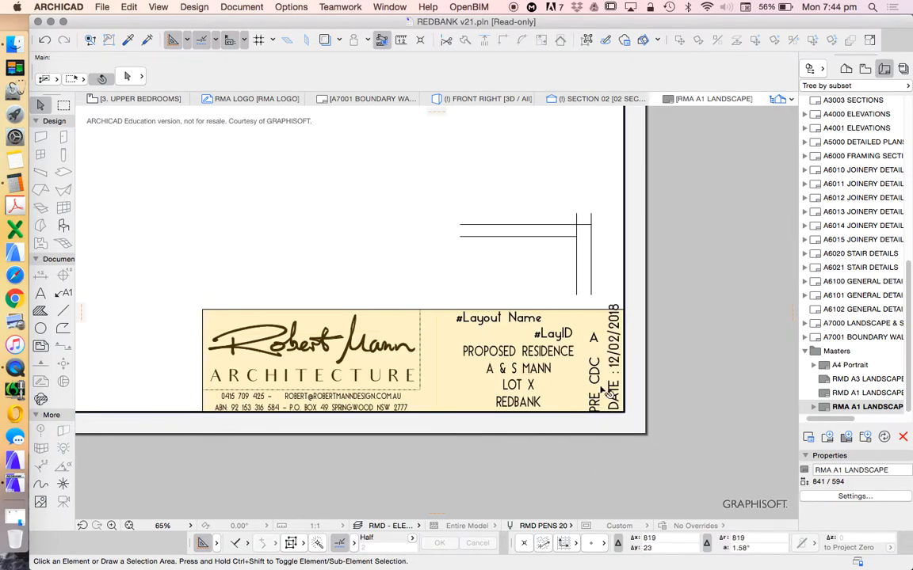